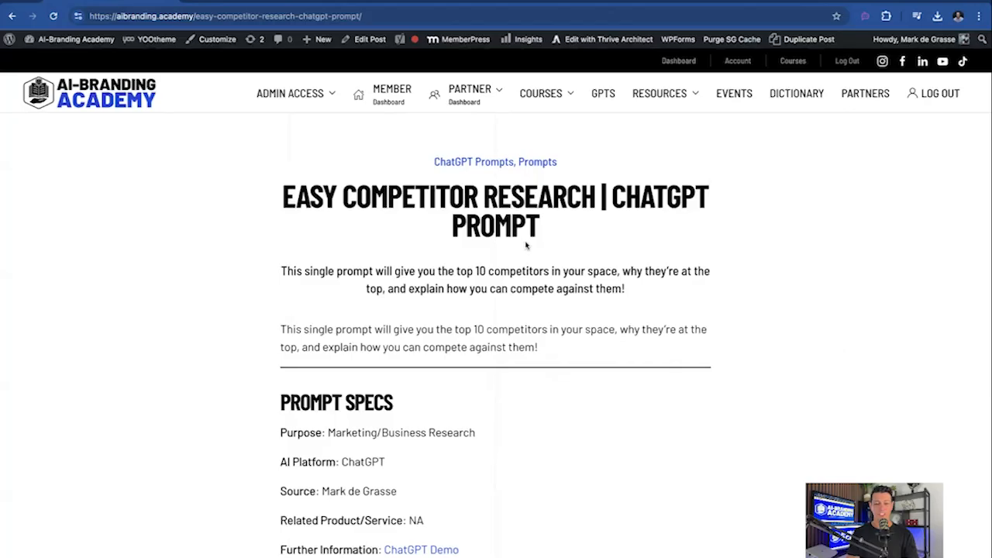
- Highlight the Easy Competitor Research title and scroll down toward the Prompt section
left_click_drag(280, 196, 580, 196)
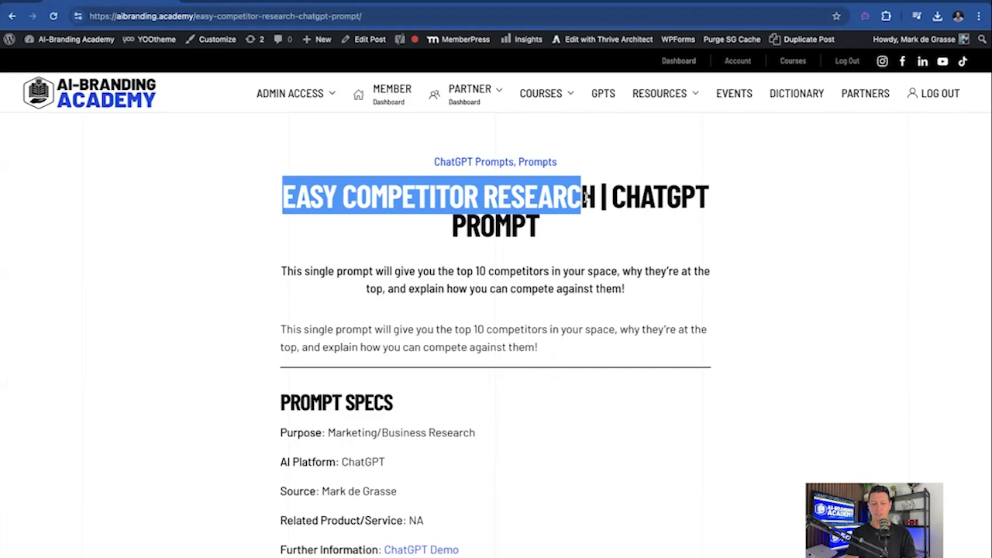
scroll("down", 3)
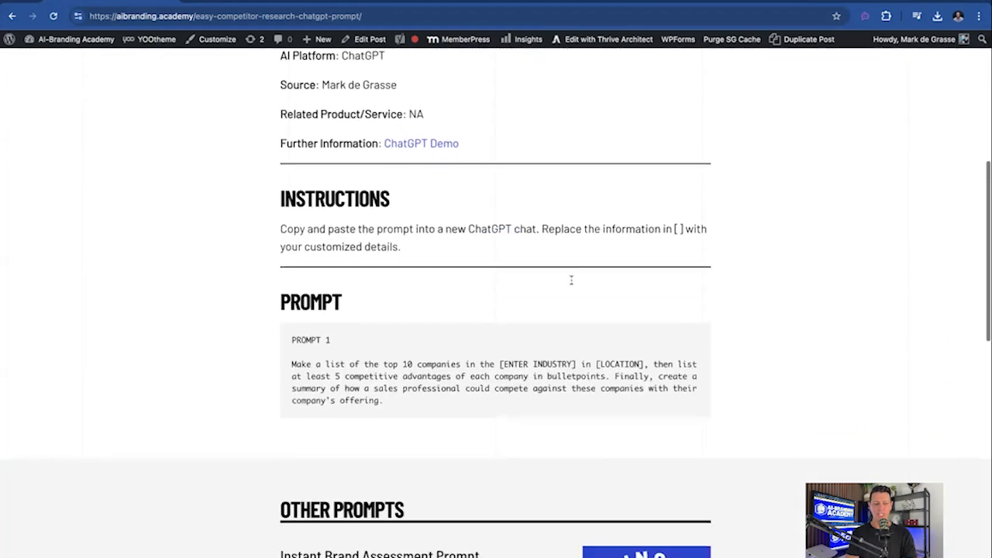
scroll("down", 3)
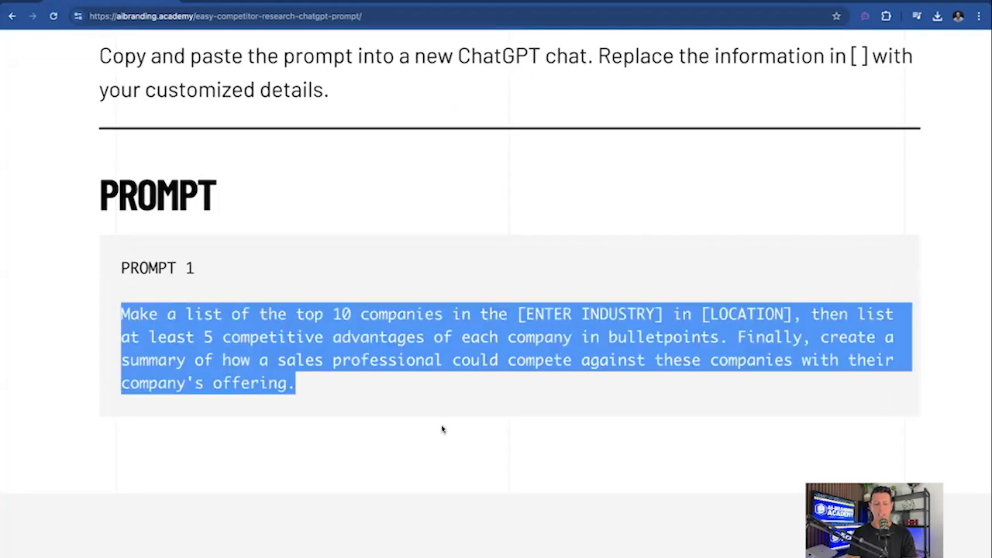
mouse_move(674, 409)
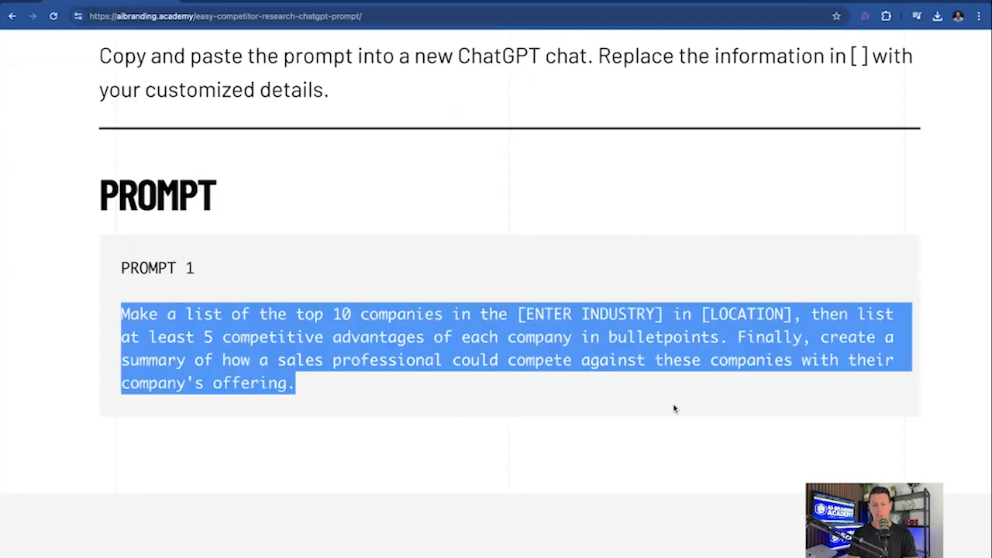
mouse_move(295, 373)
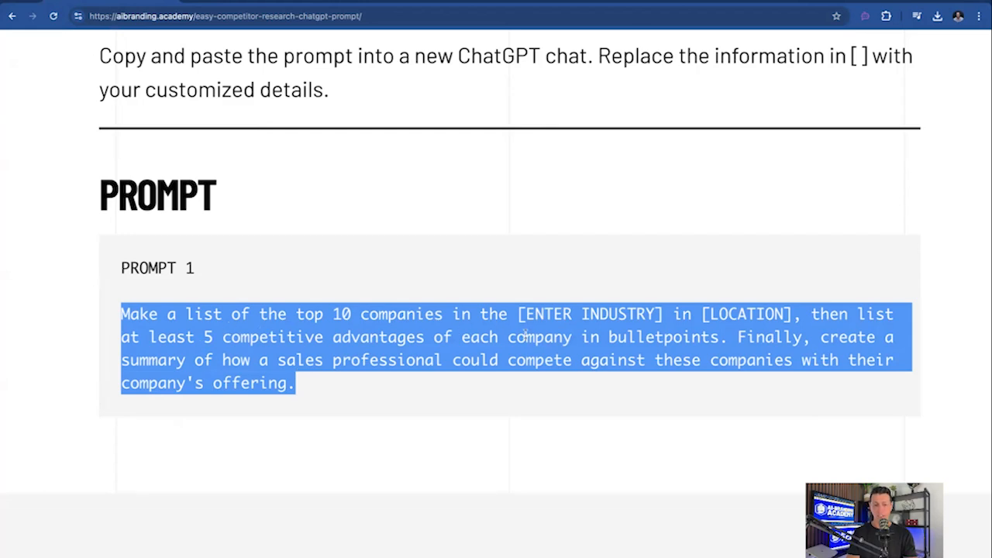
mouse_move(812, 349)
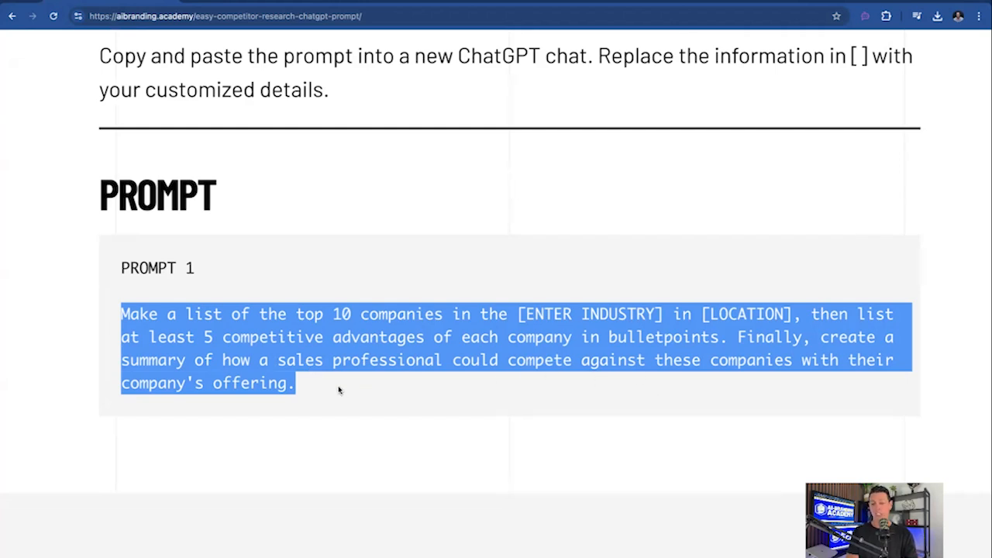
left_click(337, 390)
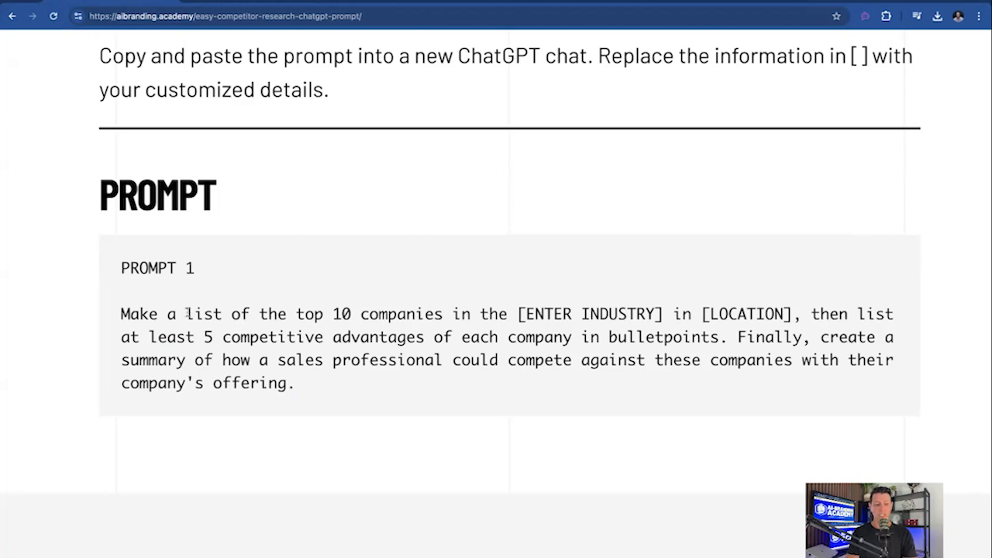
left_click_drag(185, 314, 442, 314)
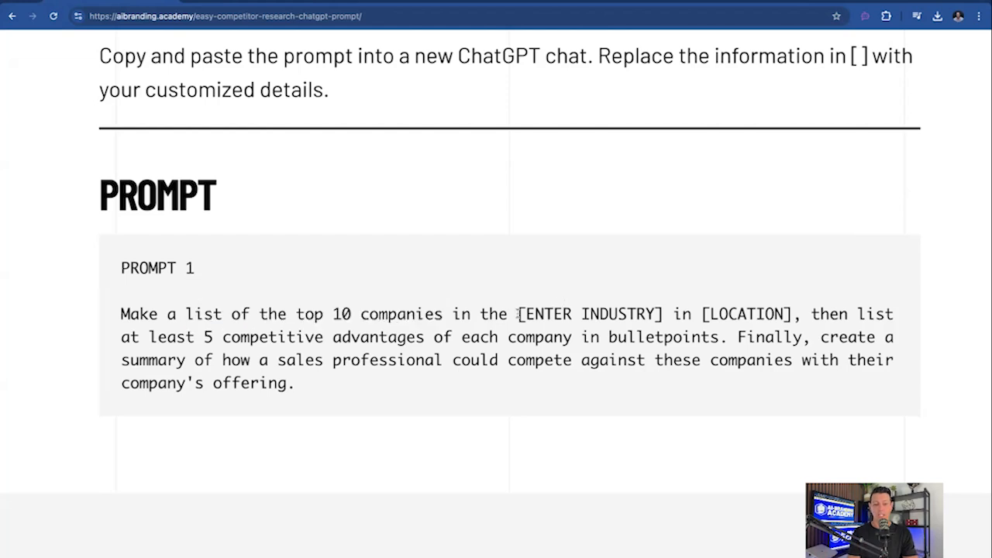
left_click_drag(518, 314, 795, 314)
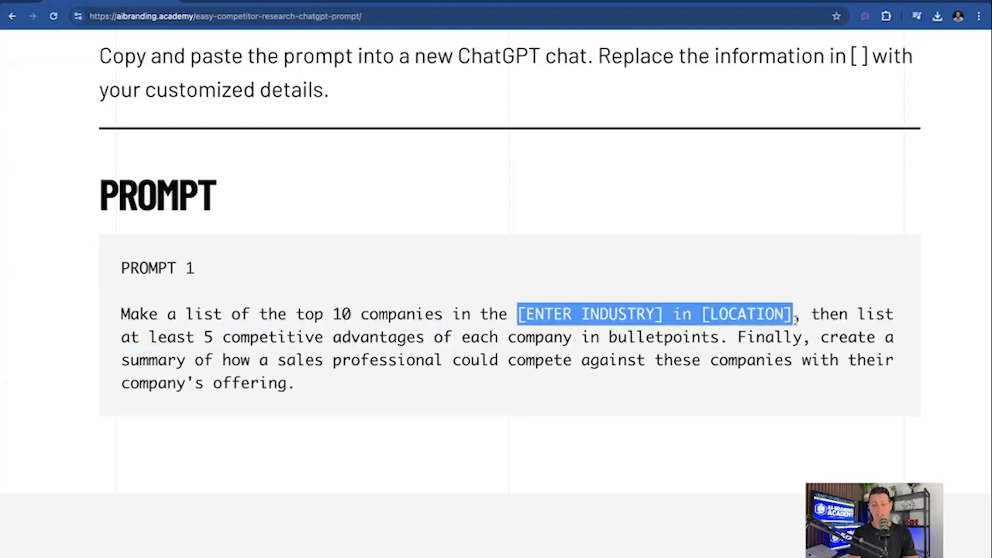
double_click(745, 313)
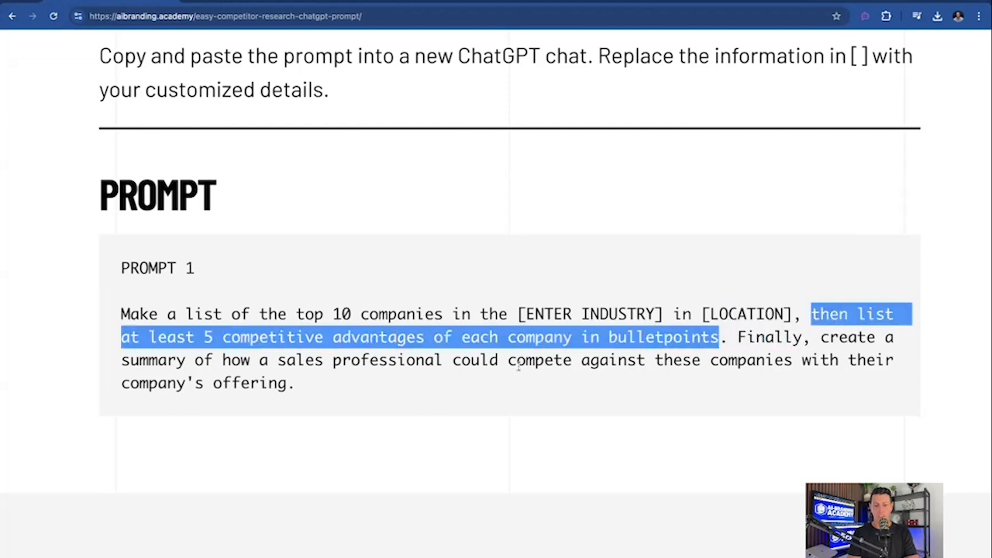
mouse_move(597, 376)
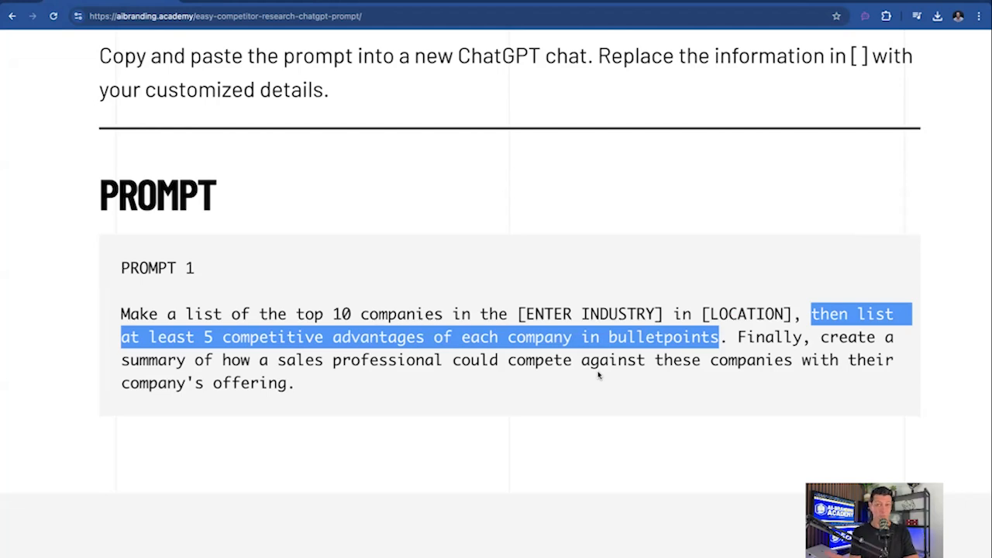
left_click(702, 360)
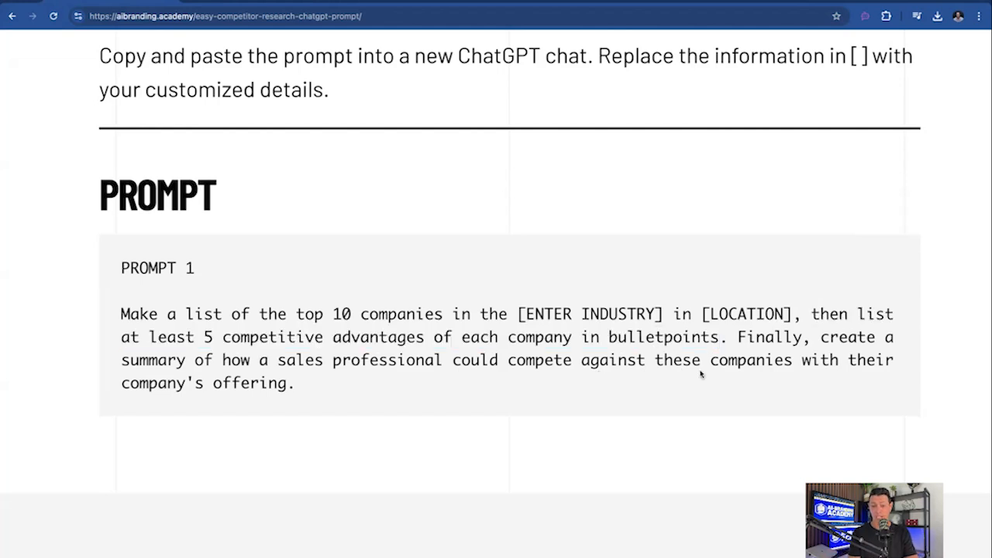
left_click_drag(738, 336, 295, 383)
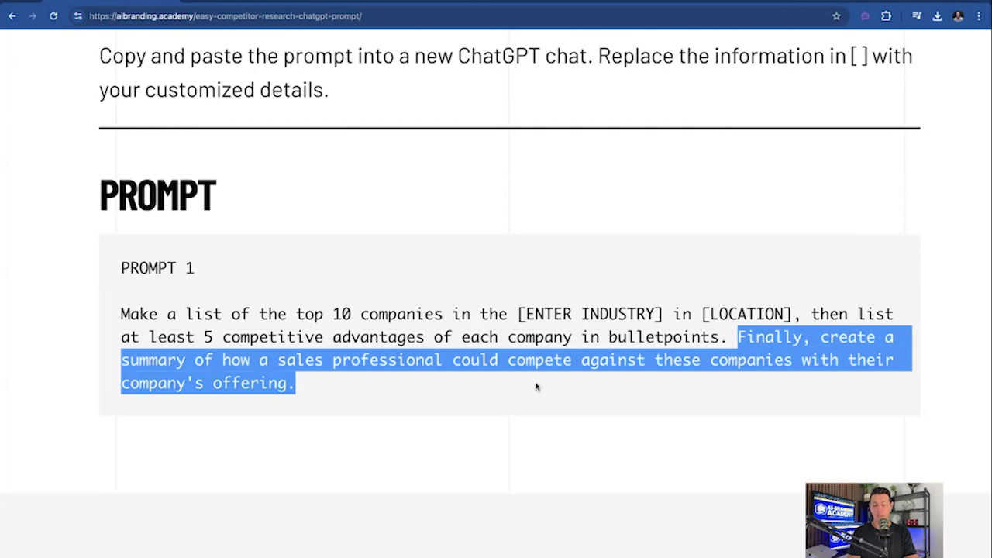
left_click(537, 387)
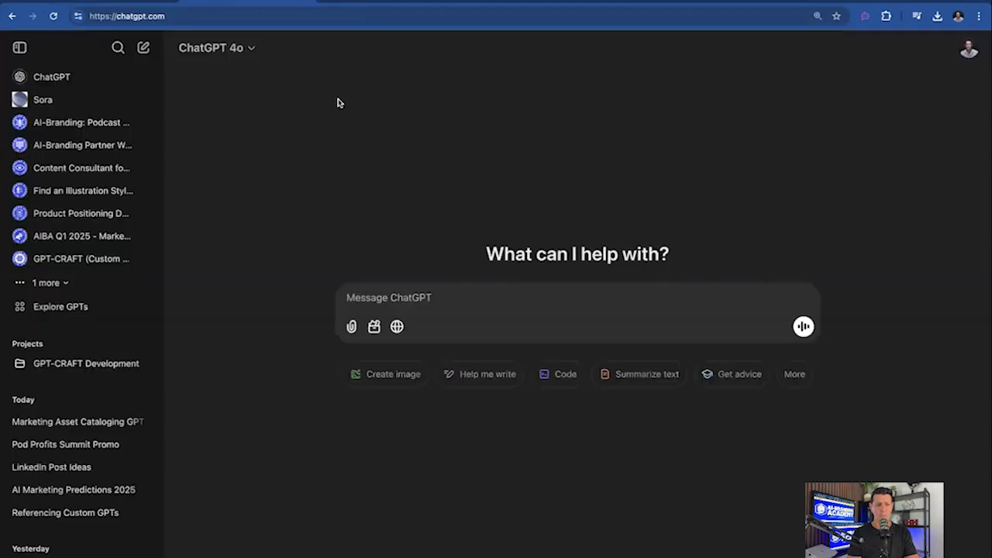
mouse_move(598, 409)
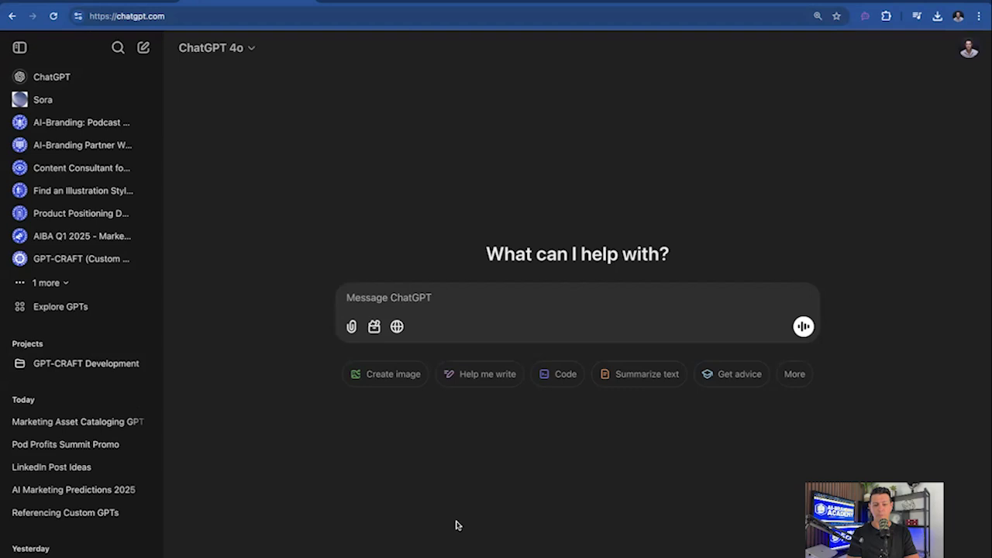
- Hide the past-chats sidebar and toggle the web search option in the new chat
left_click(20, 48)
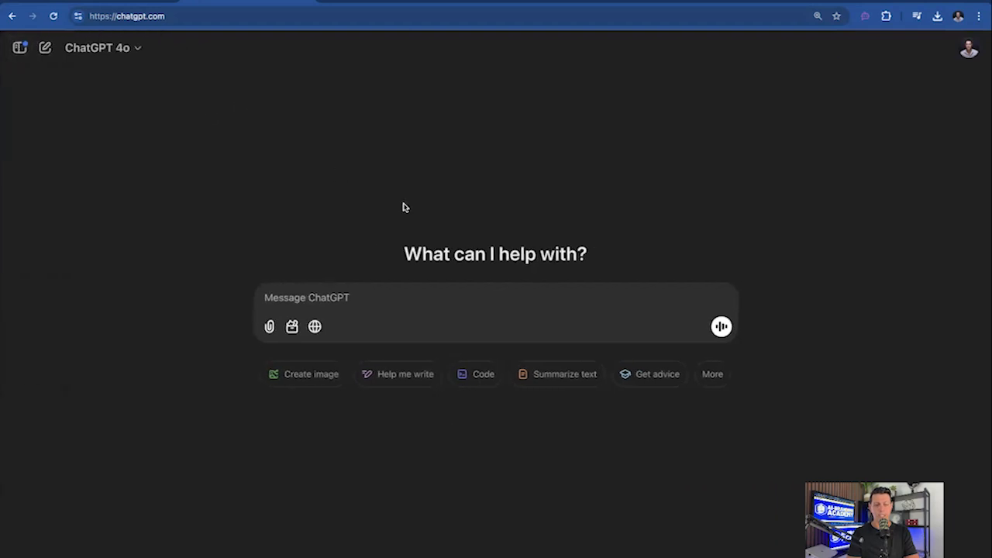
mouse_move(658, 182)
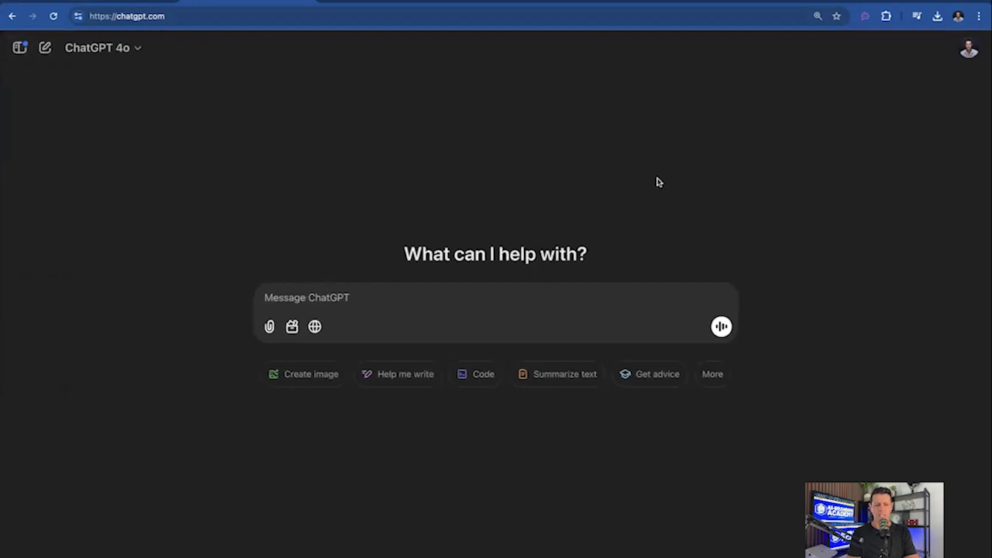
mouse_move(292, 326)
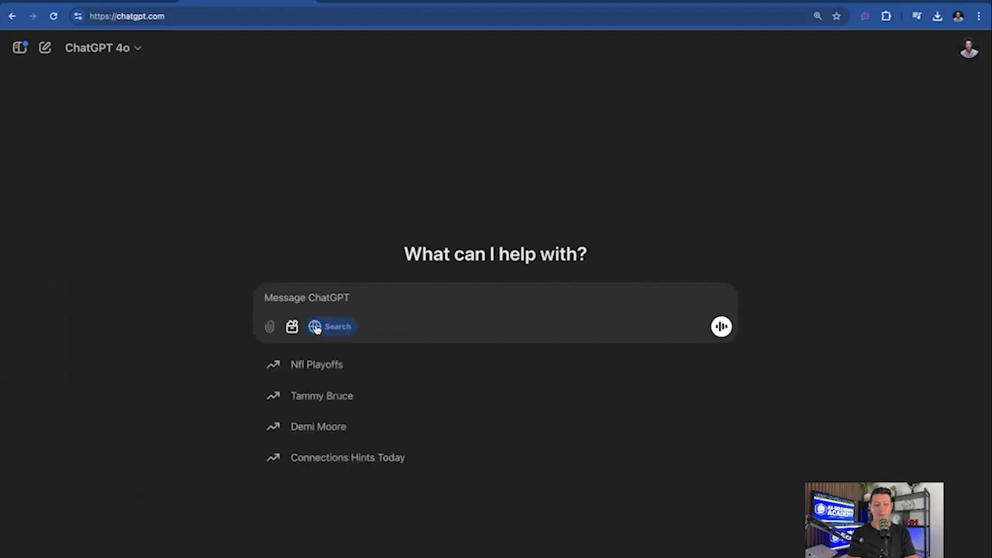
left_click(331, 325)
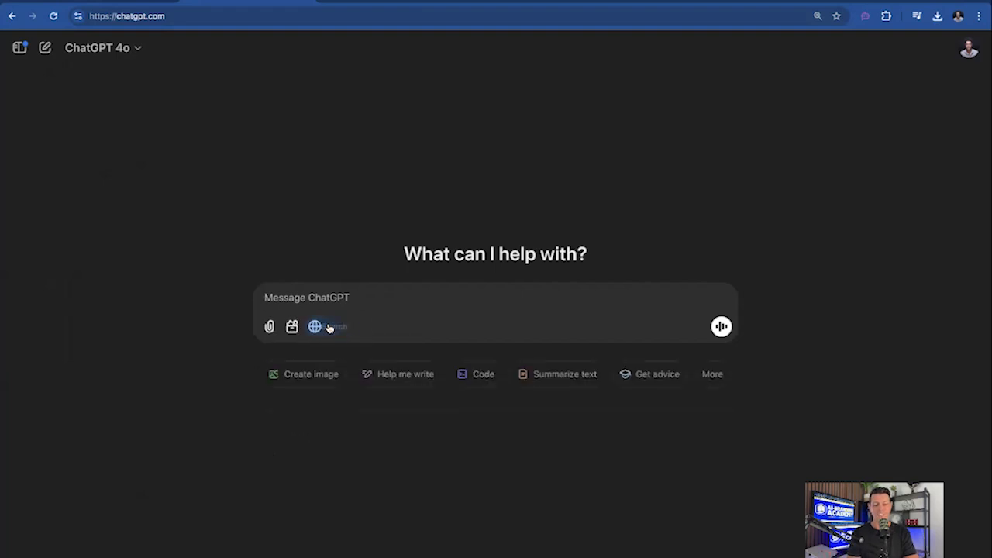
mouse_move(306, 171)
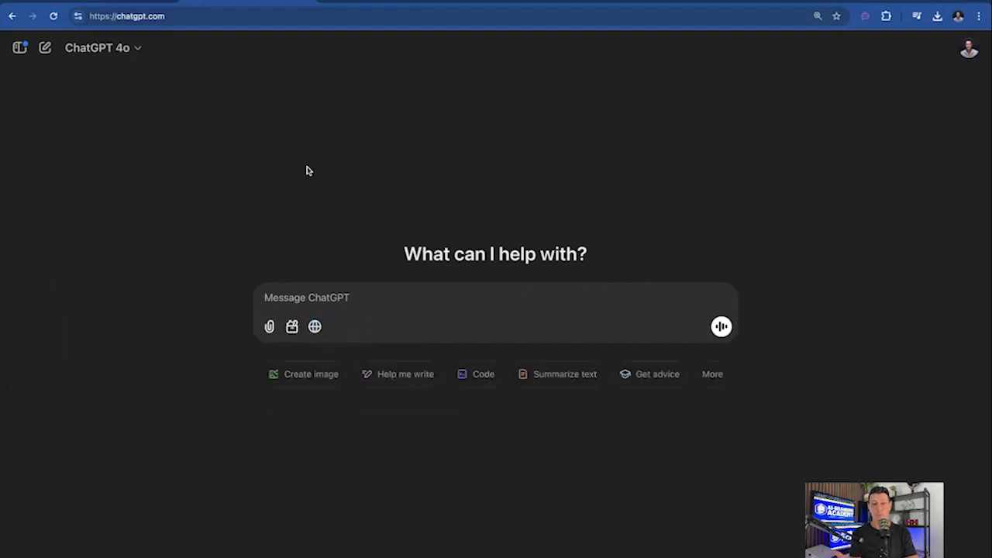
mouse_move(304, 191)
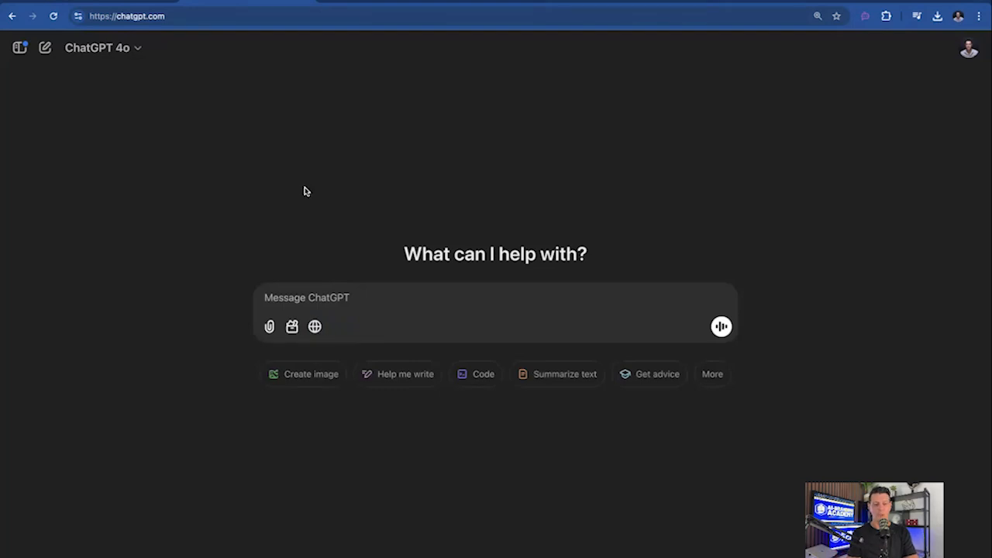
mouse_move(413, 276)
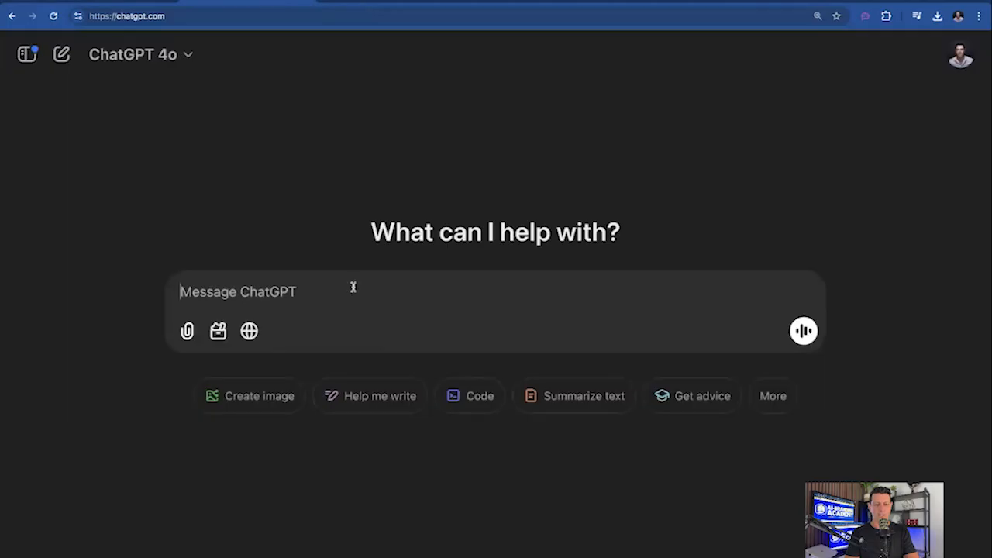
- Paste the competitor prompt with industry 'landscaping' and location 'Texas', and send it
type("Make a list of the top 10 companies in the [ENTER INDUSTRY] in [LOCATION], then list at least 5 competitive advantages of each company in bulletpoints. Finally, create a summary of how a sales professional could compete against these companies with their company's offering.")
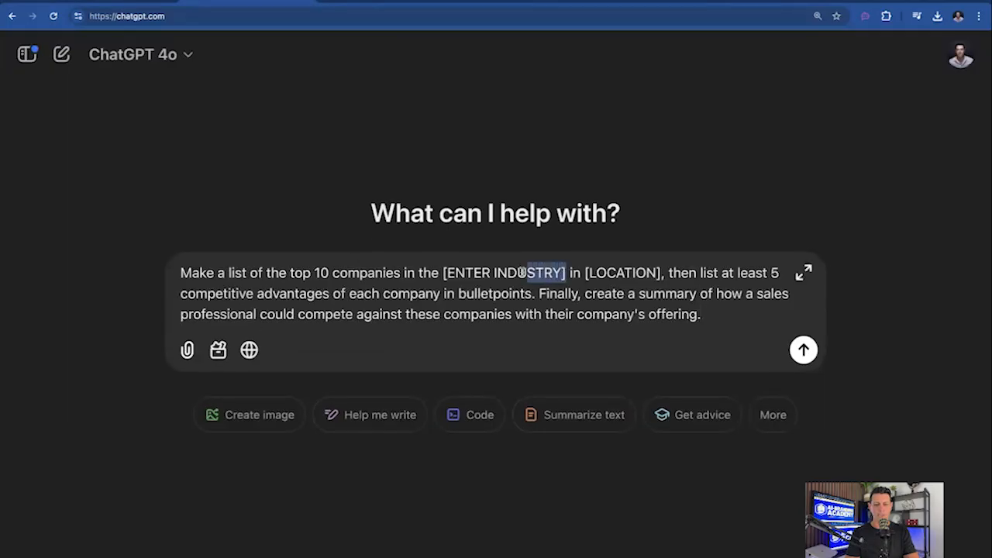
double_click(504, 273)
type("residentia")
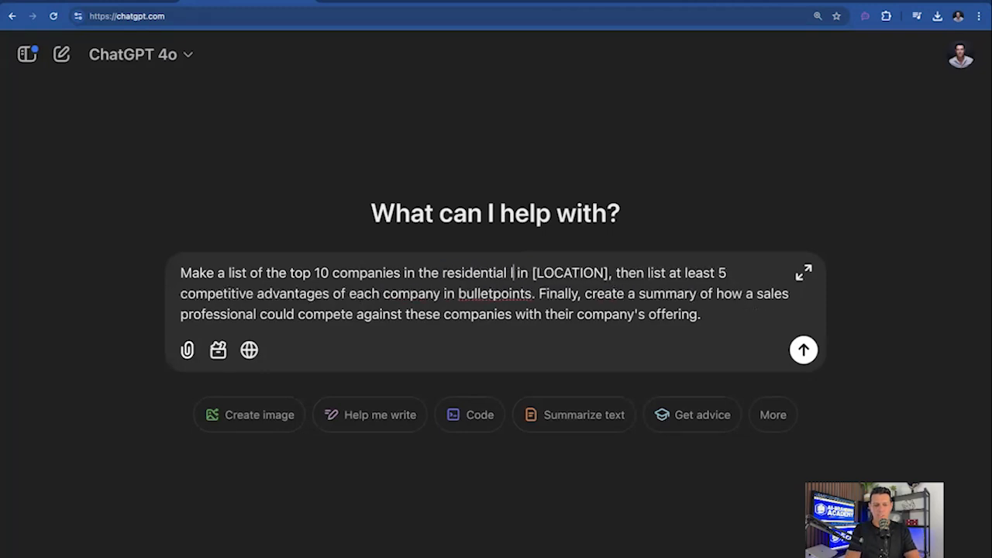
type("landscaping")
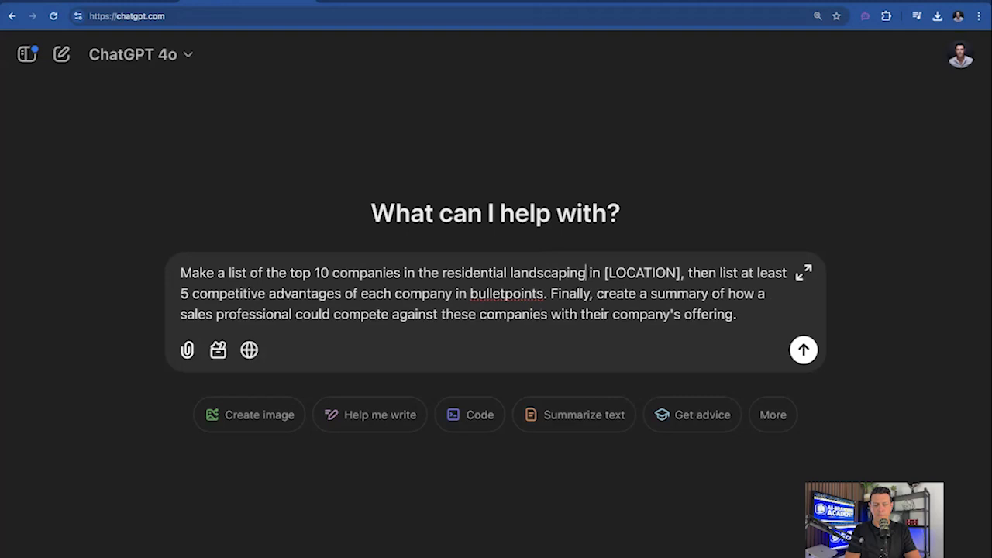
double_click(644, 273)
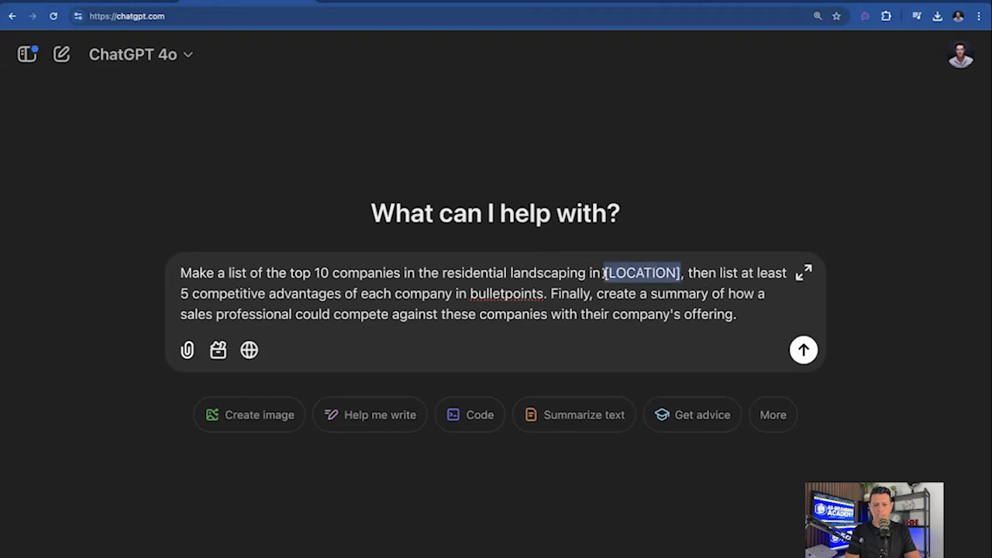
type("Texas")
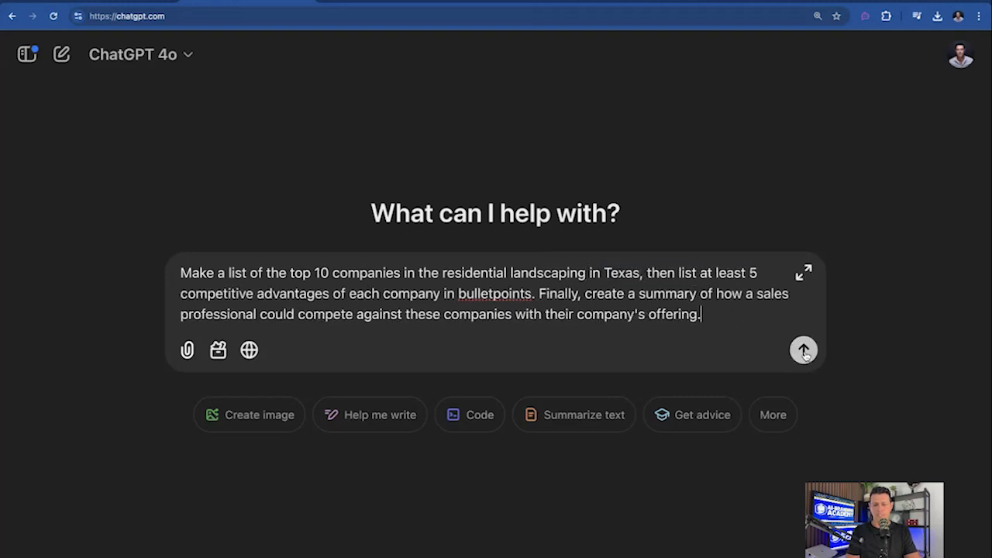
left_click(803, 350)
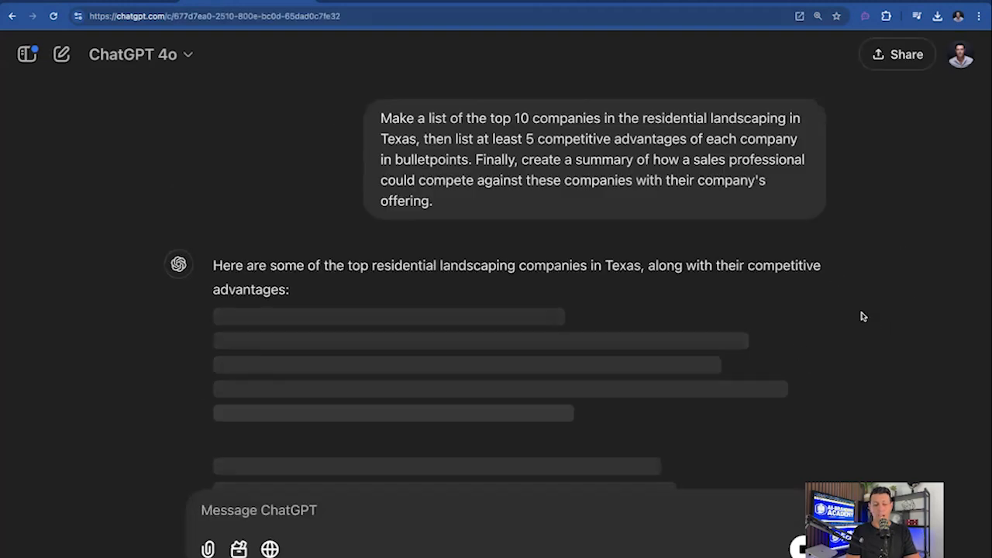
- Scroll through the reply, highlighting its opening sentence, down to the sales strategies section
scroll("down", 3)
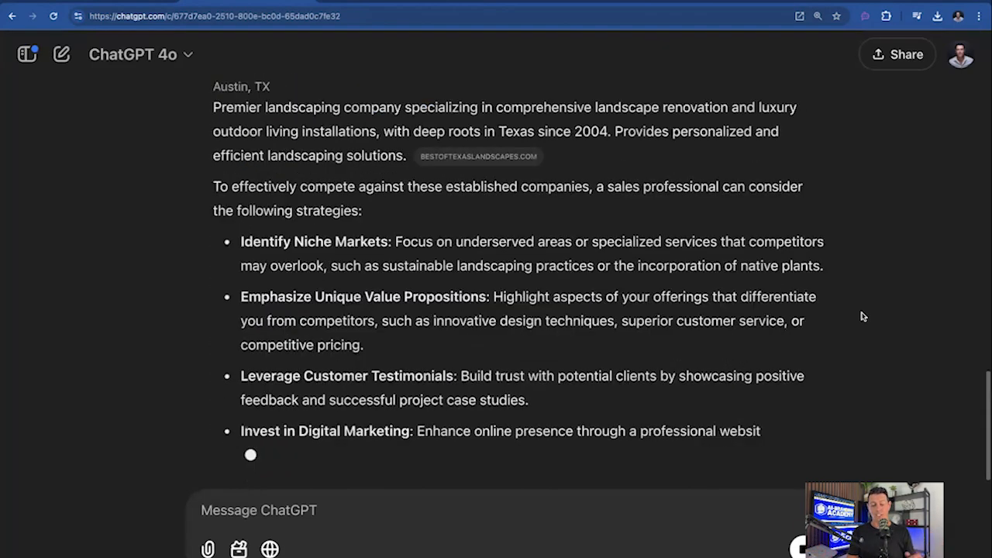
scroll("up", 3)
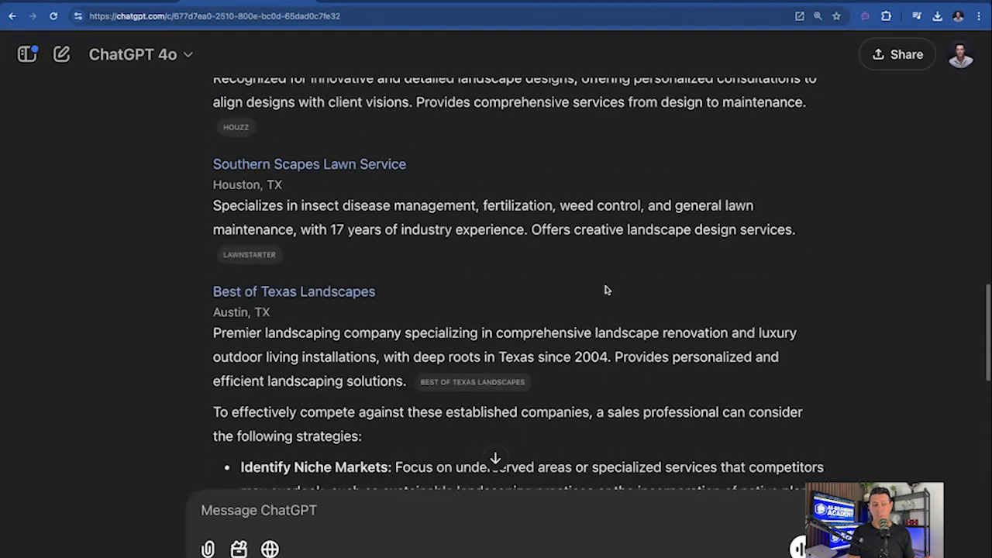
scroll("up", 3)
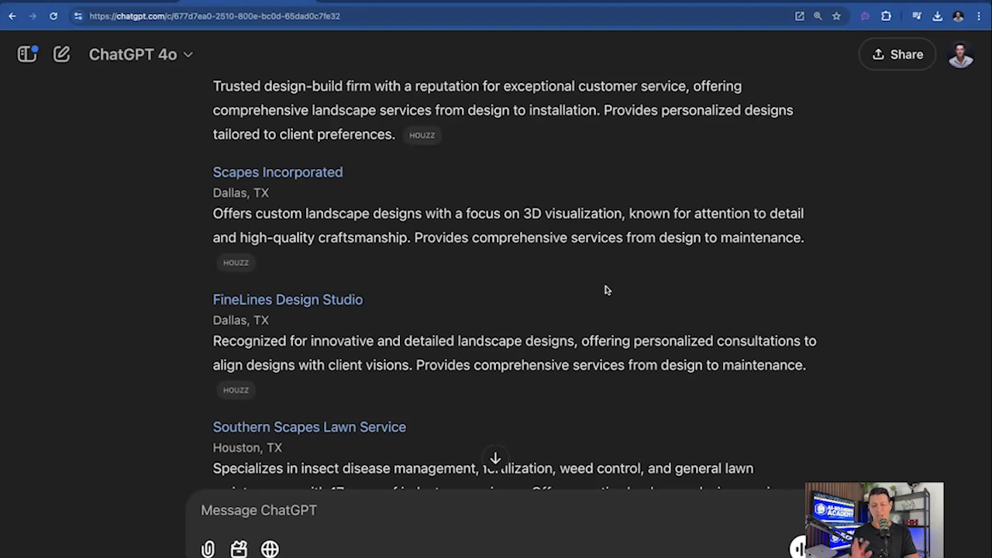
scroll("down", 3)
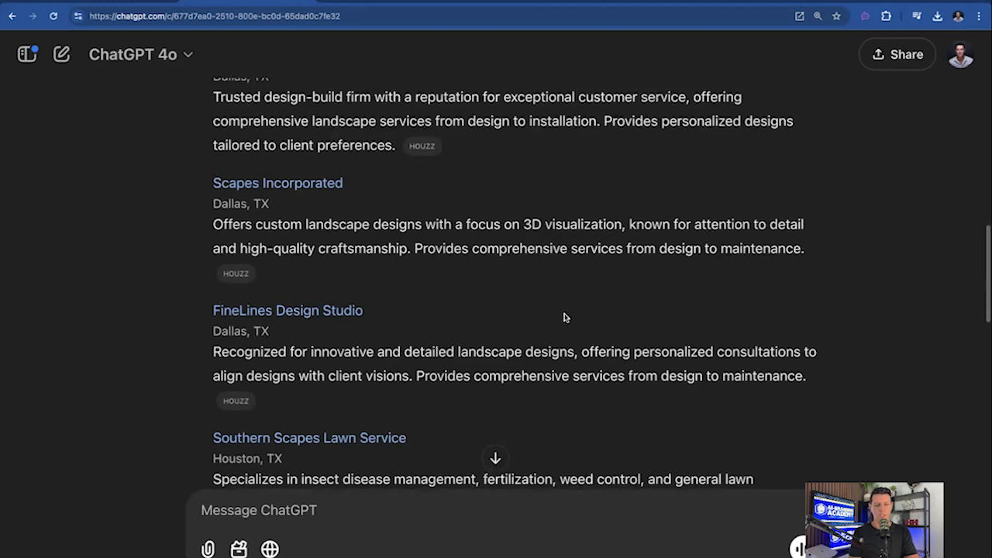
scroll("down", 3)
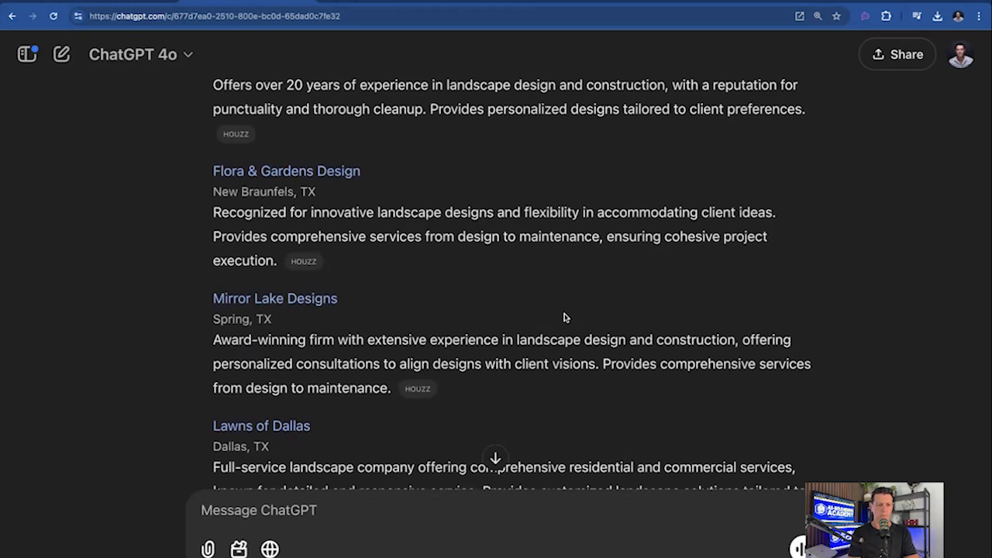
scroll("up", 3)
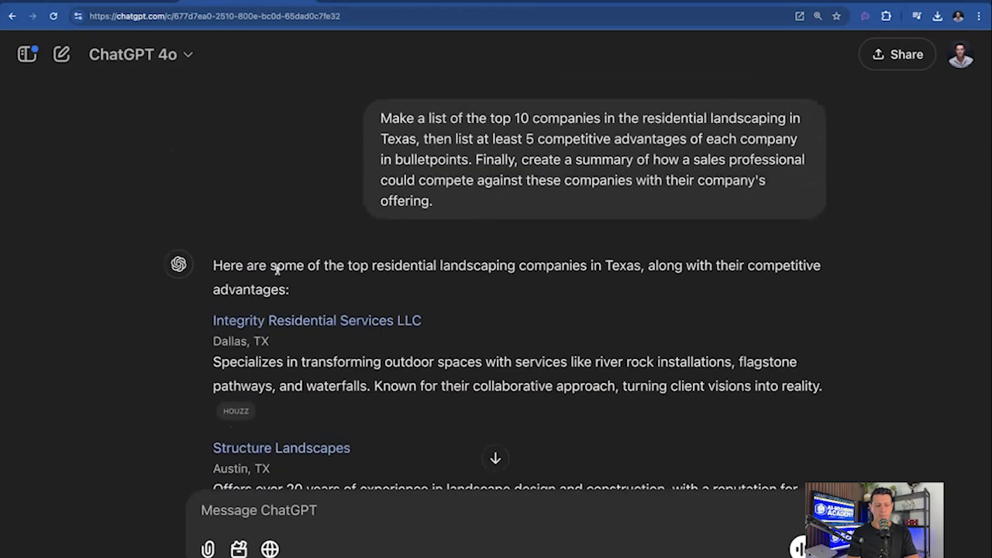
left_click_drag(213, 265, 290, 289)
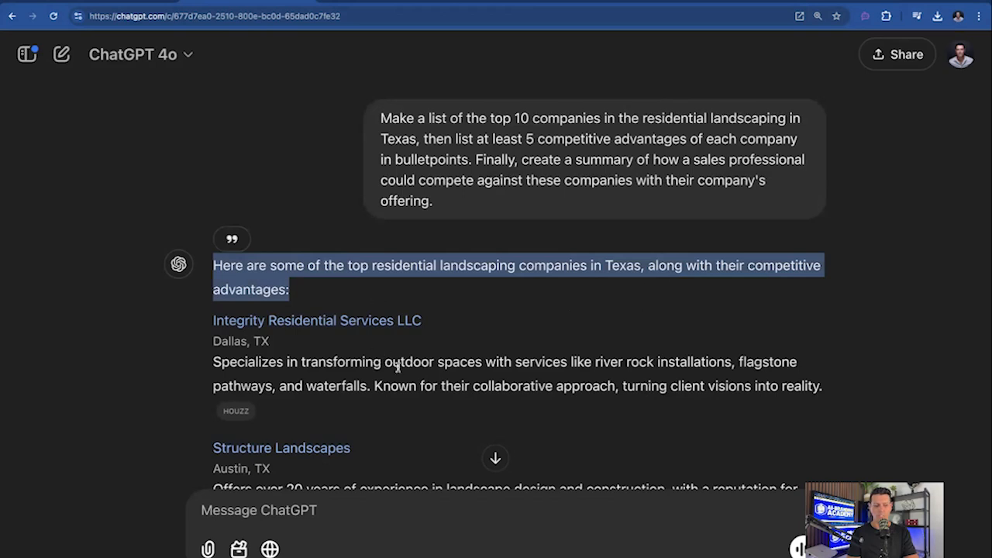
scroll("down", 3)
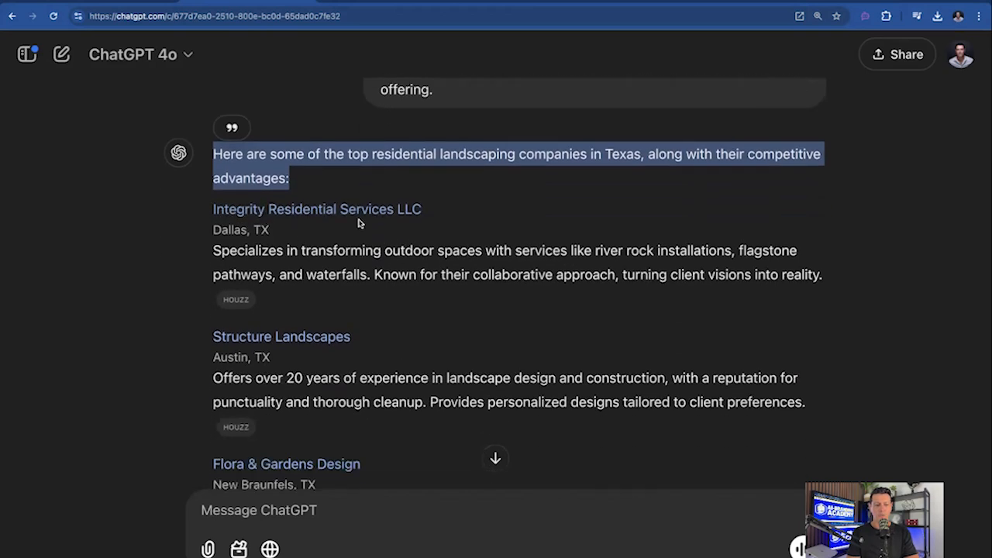
mouse_move(403, 250)
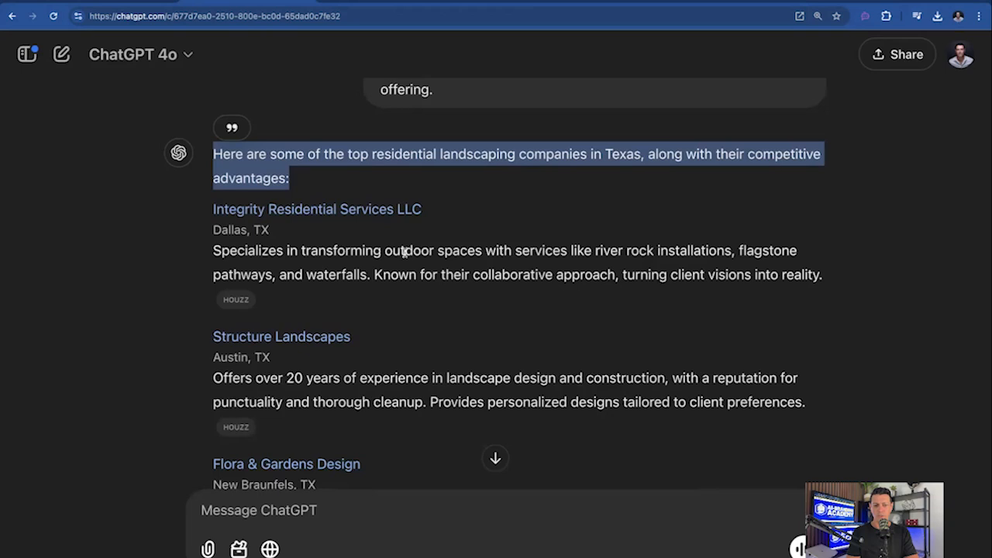
mouse_move(673, 251)
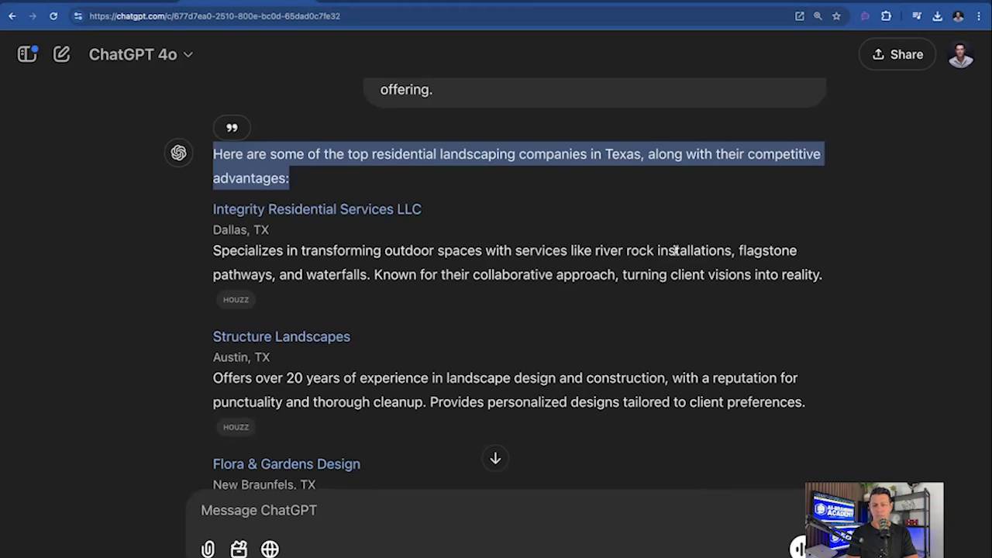
mouse_move(397, 299)
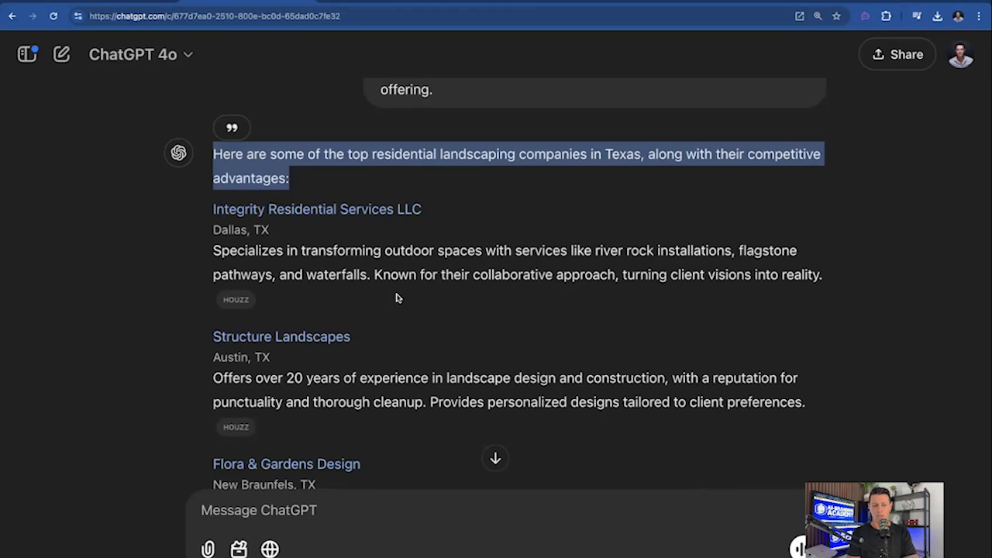
mouse_move(702, 276)
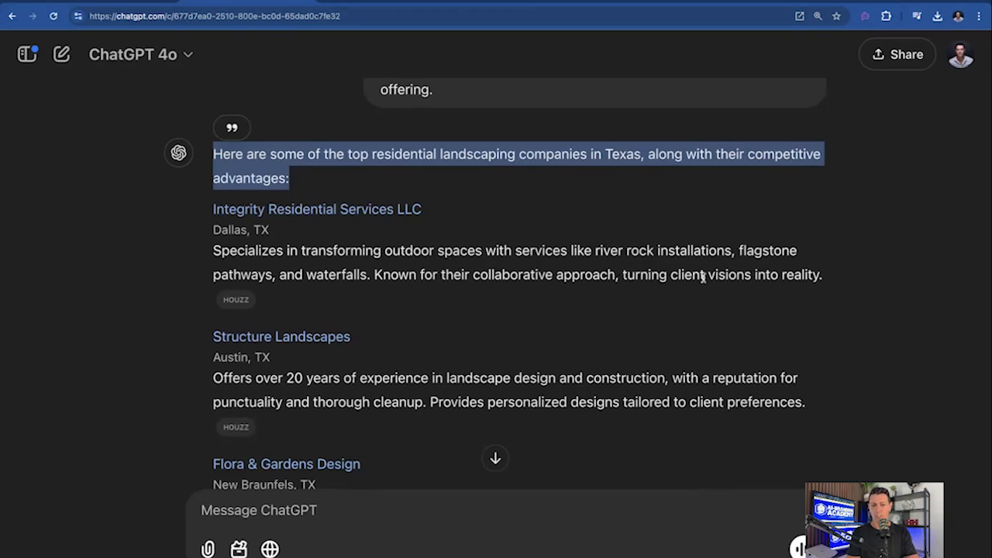
scroll("down", 3)
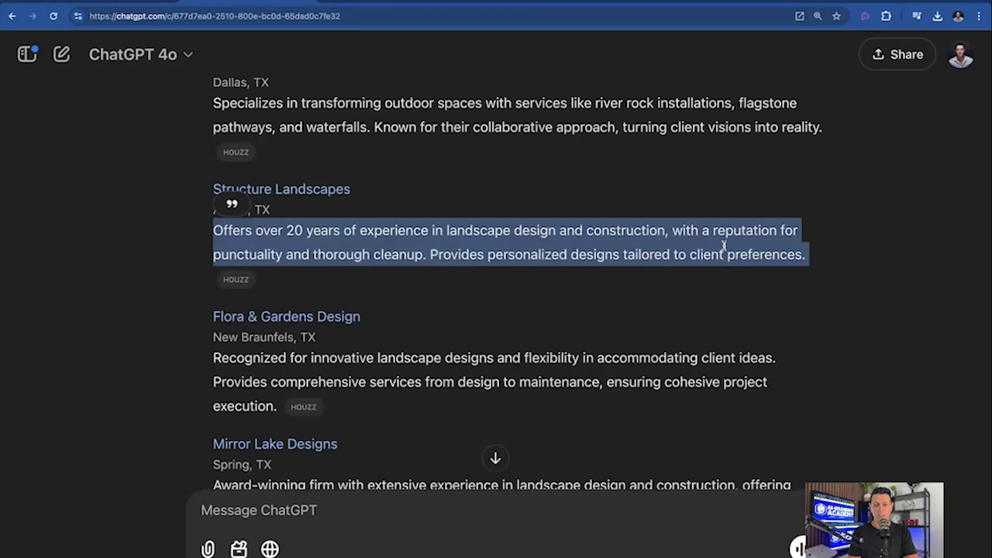
mouse_move(359, 280)
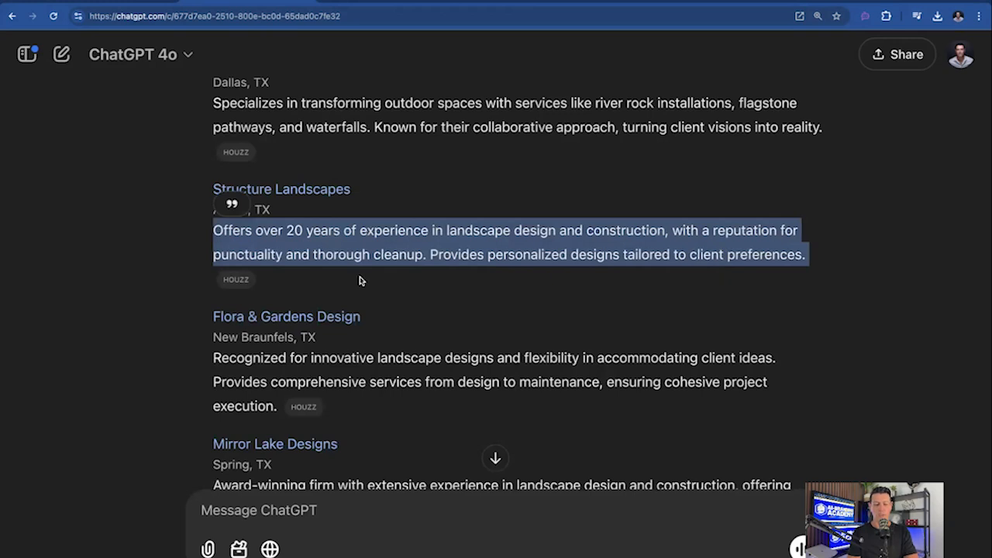
mouse_move(611, 275)
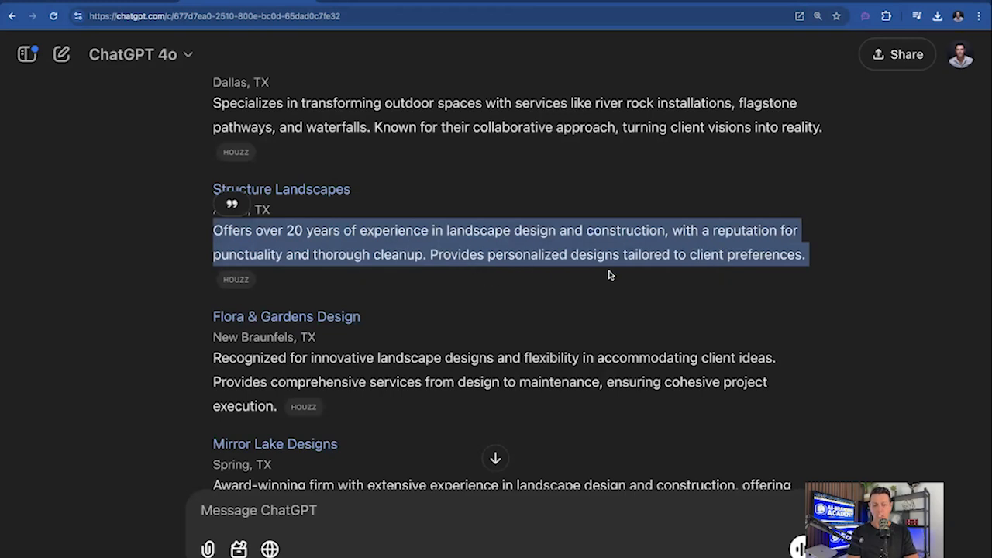
mouse_move(585, 336)
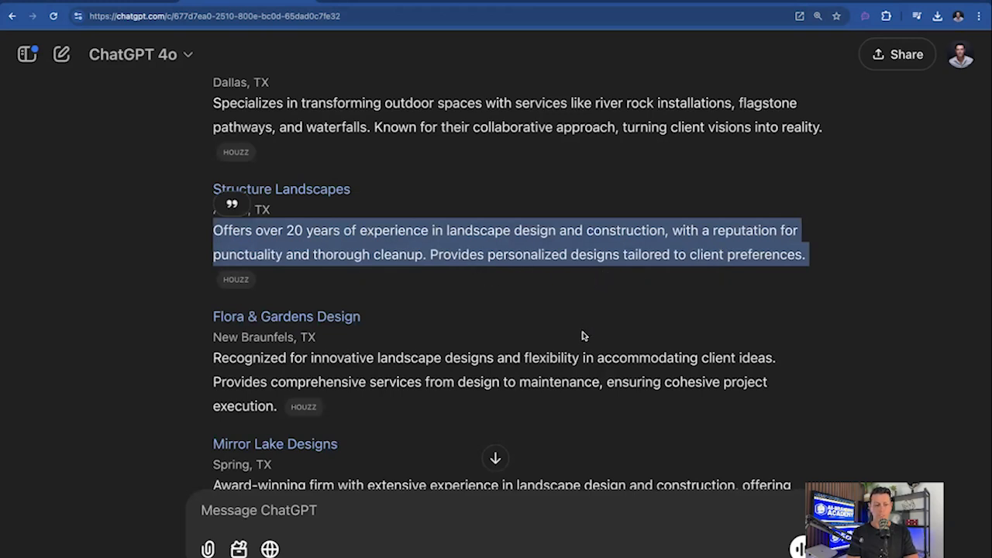
scroll("down", 3)
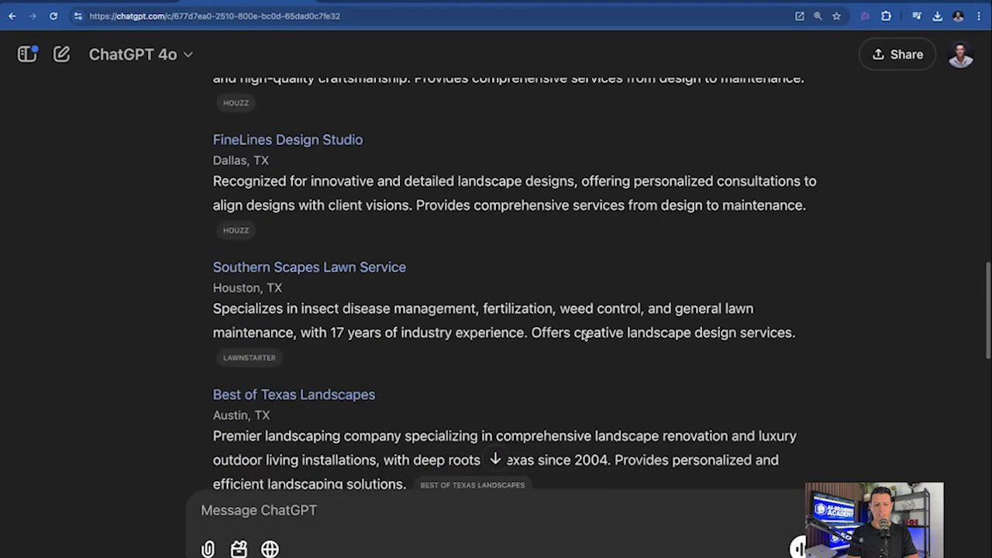
scroll("down", 3)
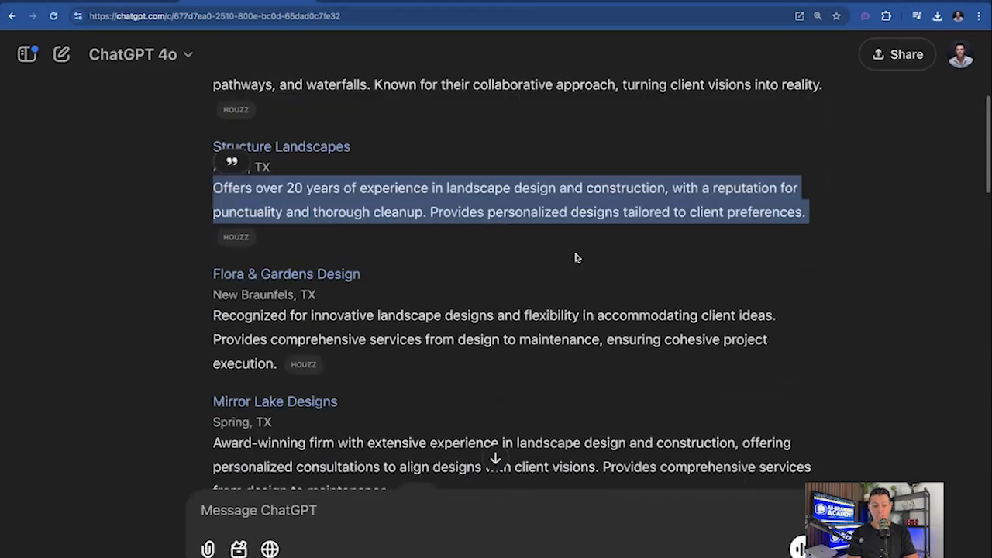
scroll("down", 3)
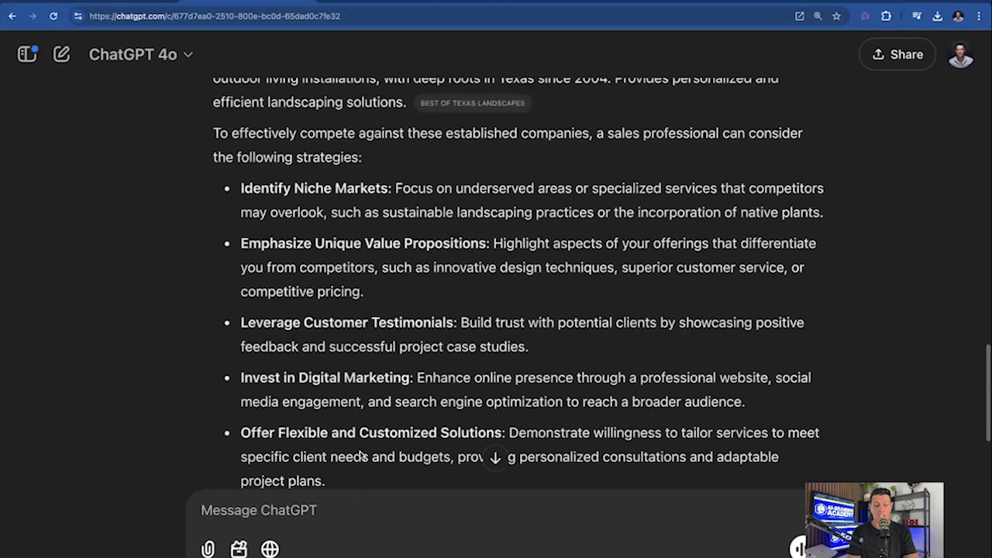
- Send the follow-up 'I wanted the 5 competitive advantages for each vendor'
type("I wanted t")
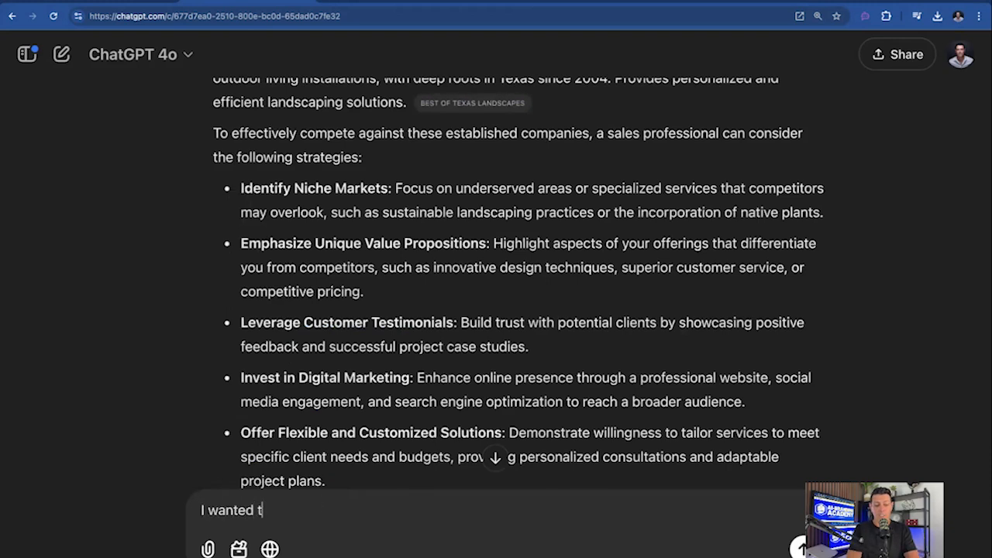
type("he 5 competitiv")
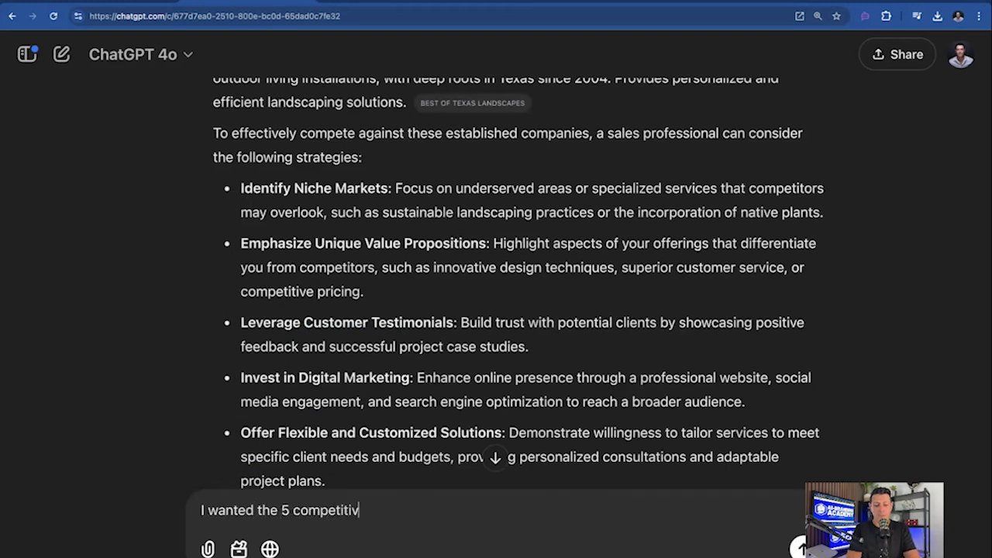
type("e advanta")
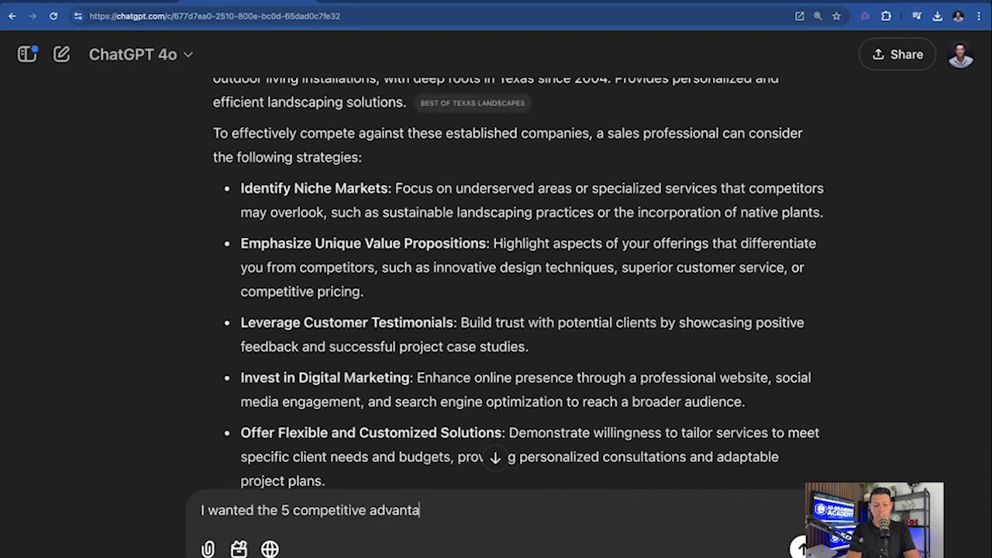
type("ges for each v")
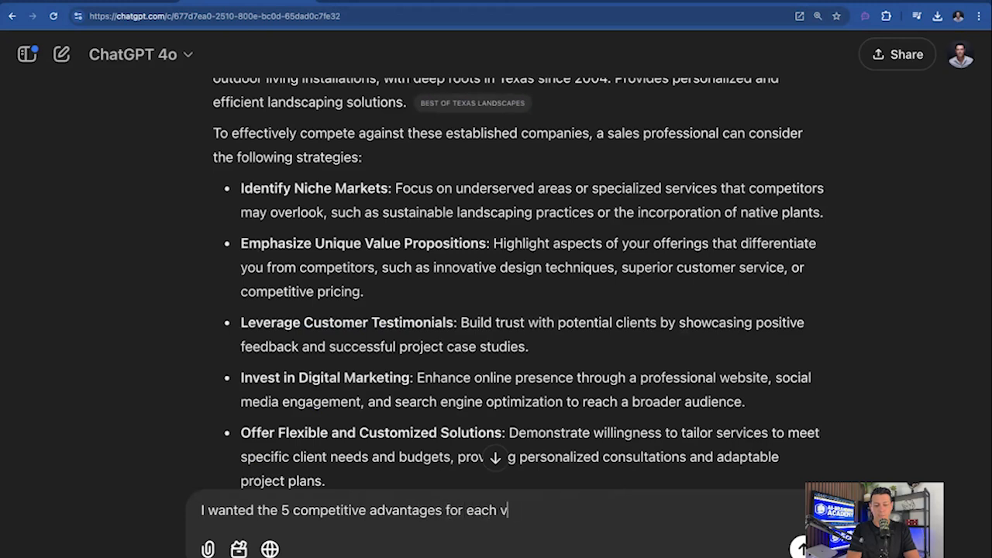
key("Return")
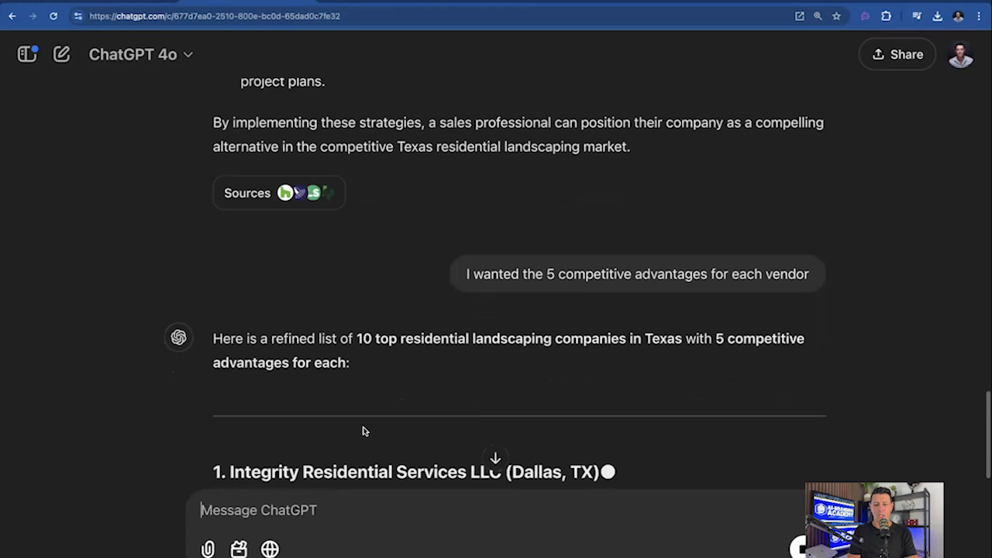
- Scroll down through the ten vendors and their five advantages as the reply generates
scroll("down", 3)
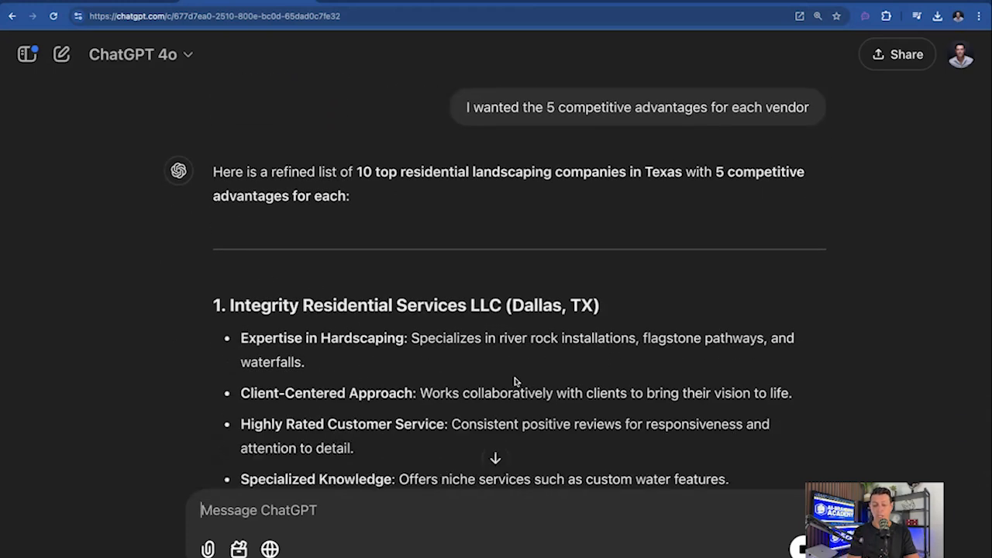
scroll("down", 3)
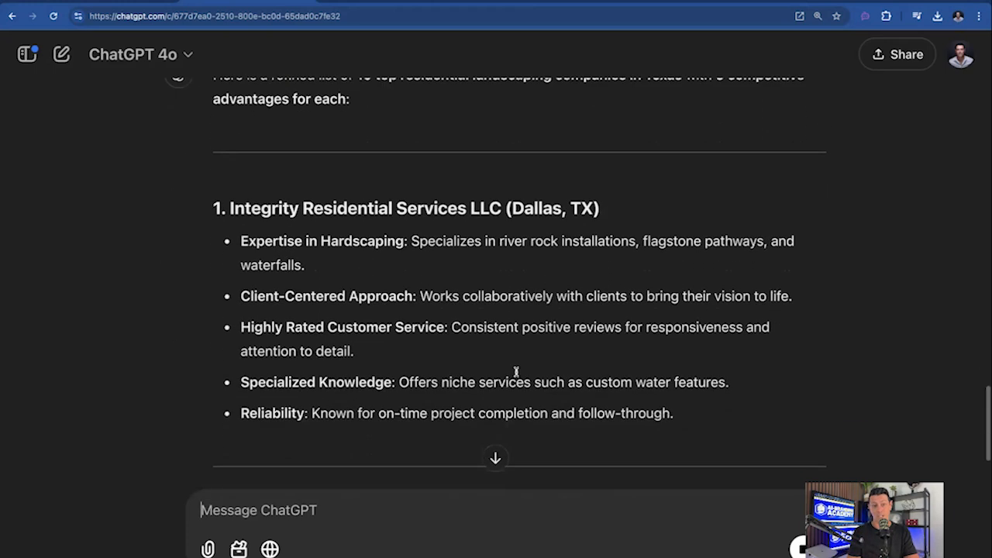
scroll("up", 3)
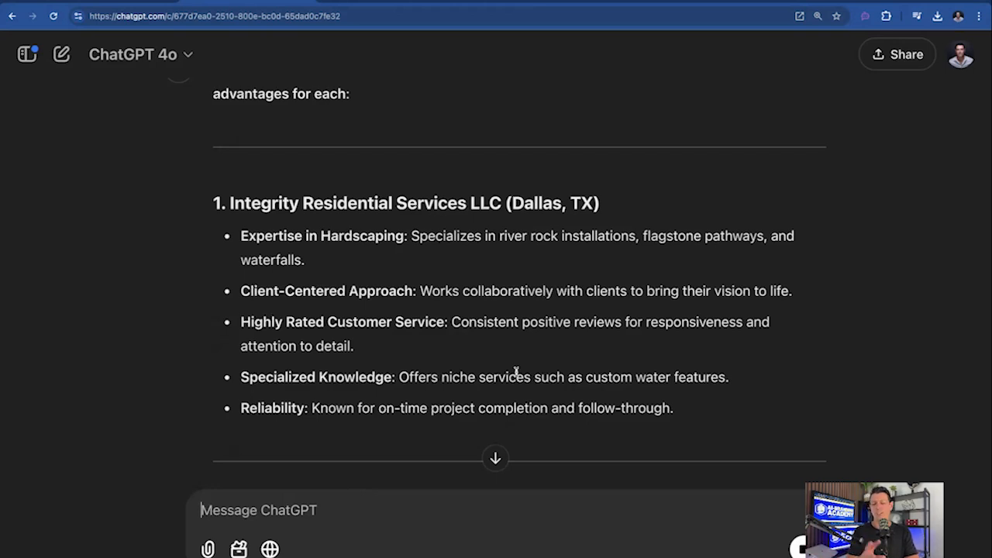
mouse_move(279, 248)
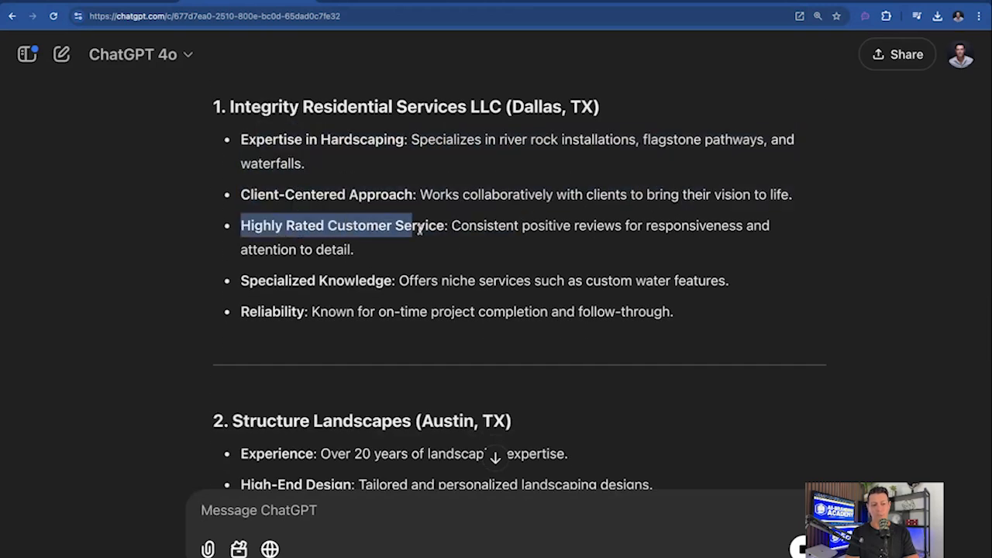
scroll("down", 3)
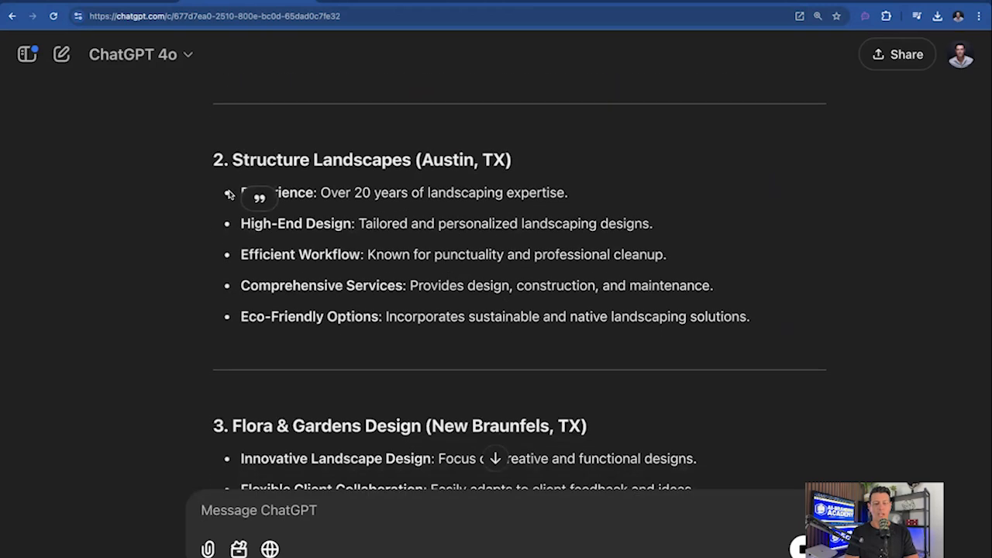
mouse_move(279, 271)
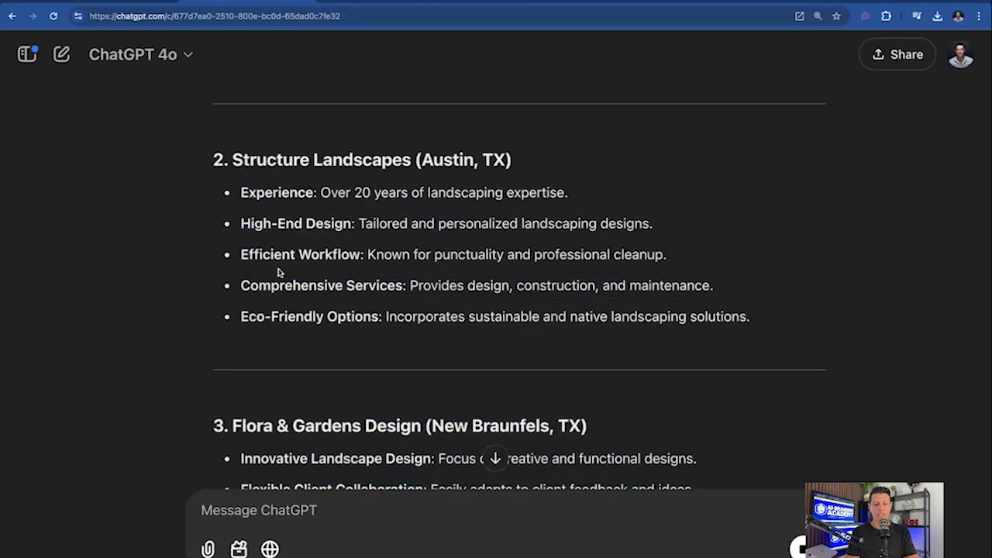
scroll("down", 3)
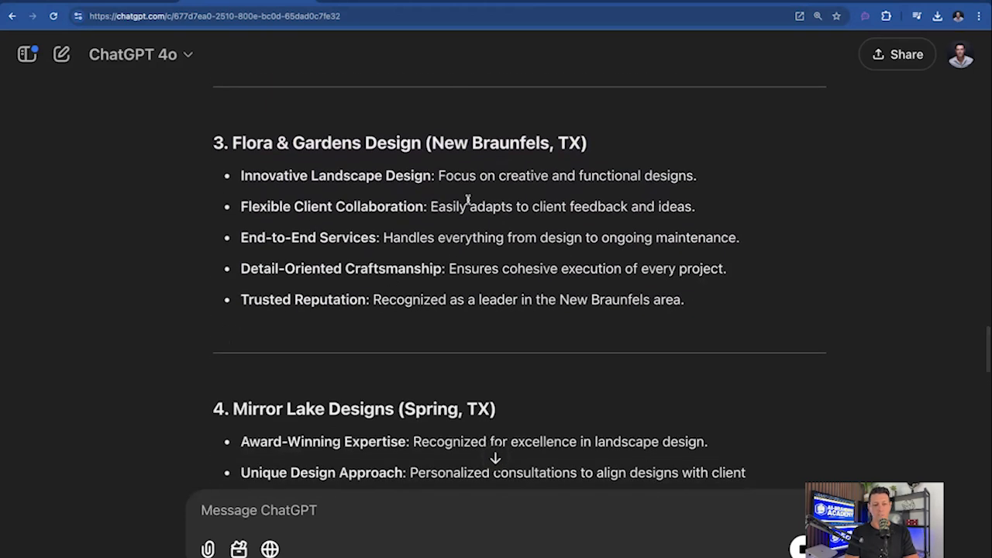
scroll("down", 3)
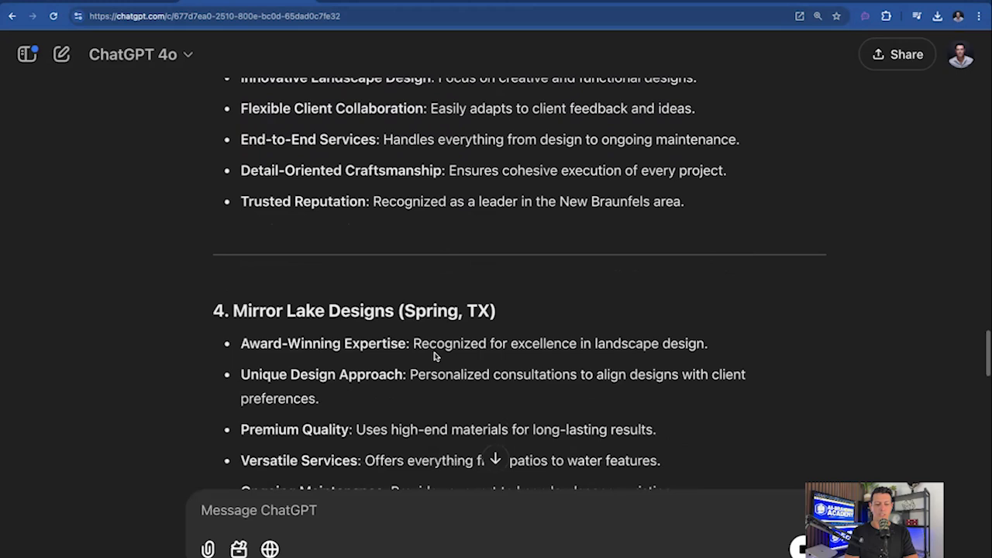
scroll("down", 3)
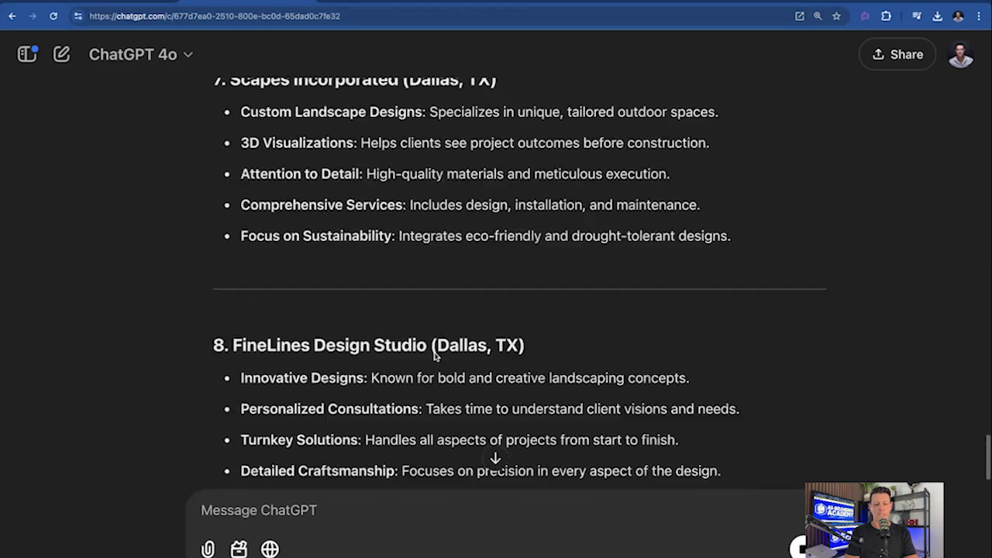
scroll("down", 3)
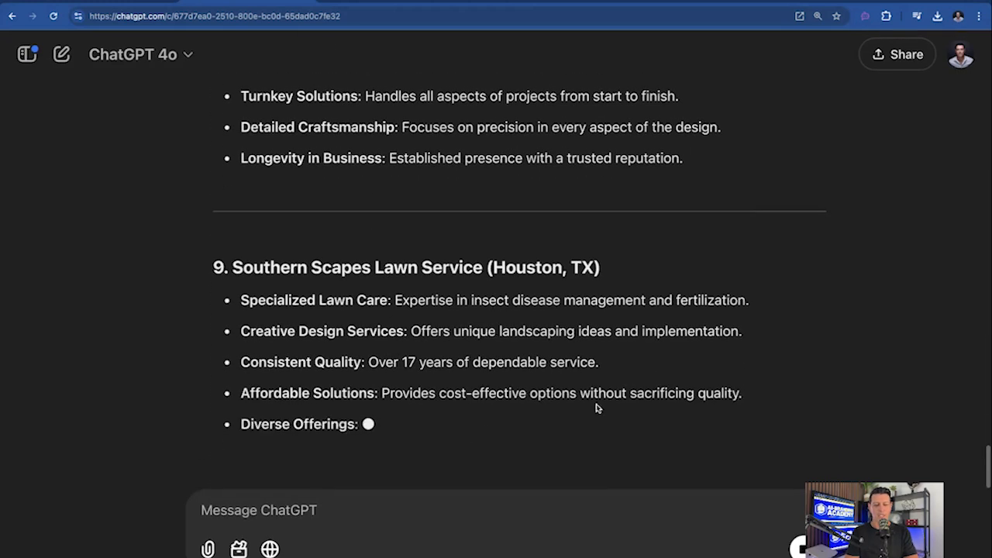
scroll("down", 3)
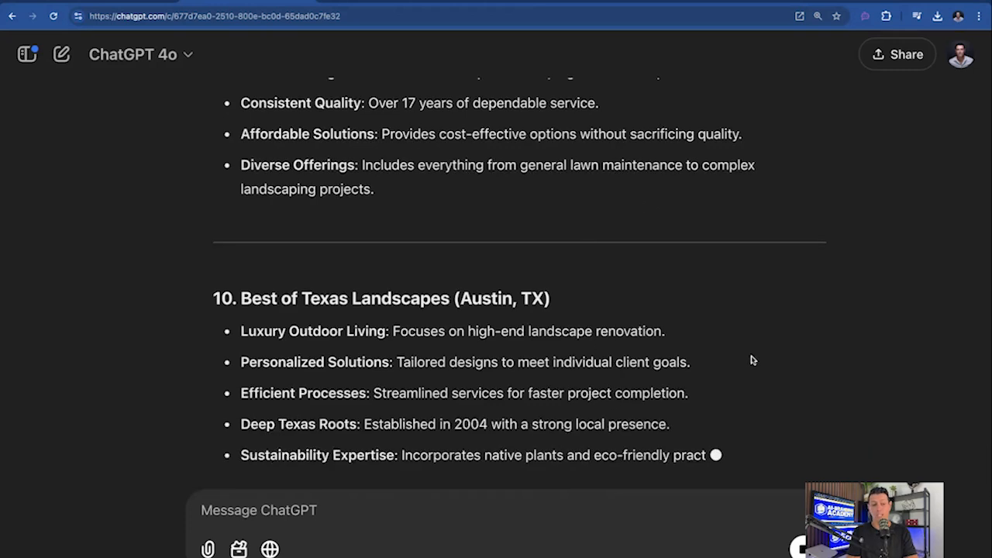
scroll("down", 3)
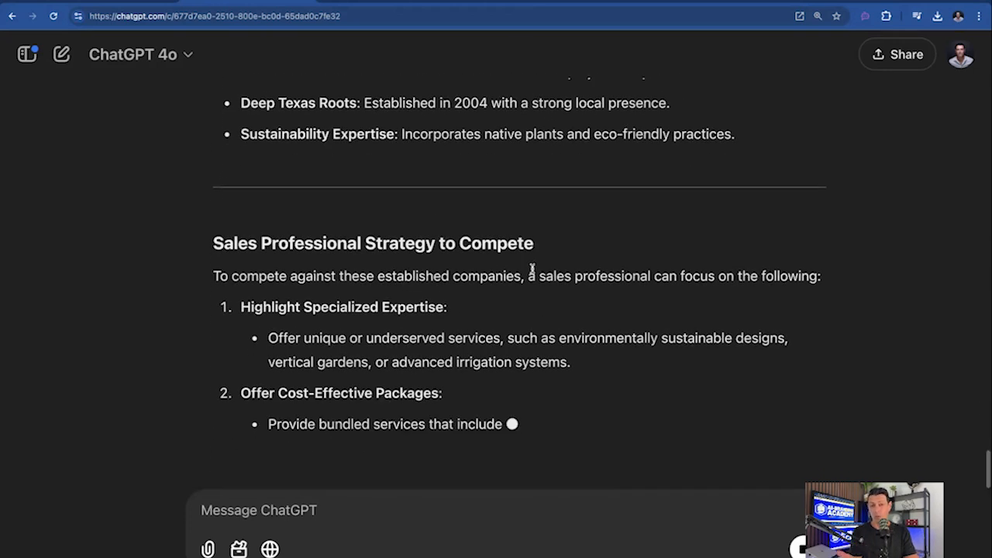
- Highlight the 'Sales Professional Strategy to Compete' heading, then scroll through the finished answer
scroll("down", 3)
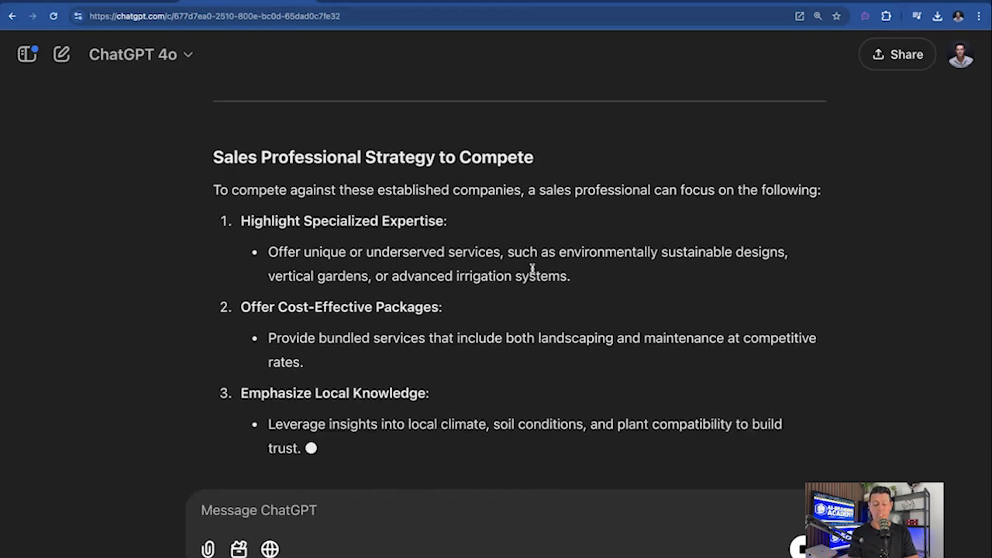
scroll("down", 3)
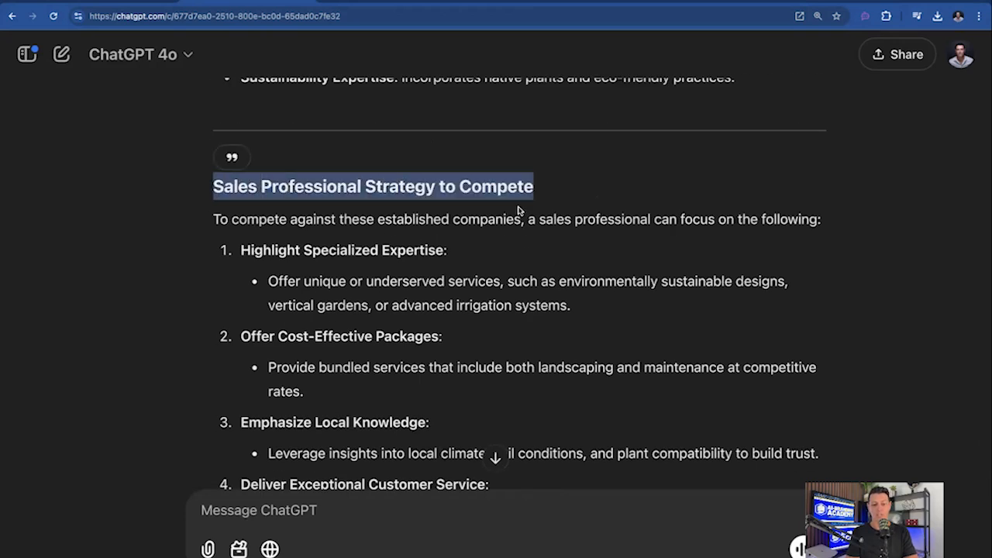
double_click(312, 218)
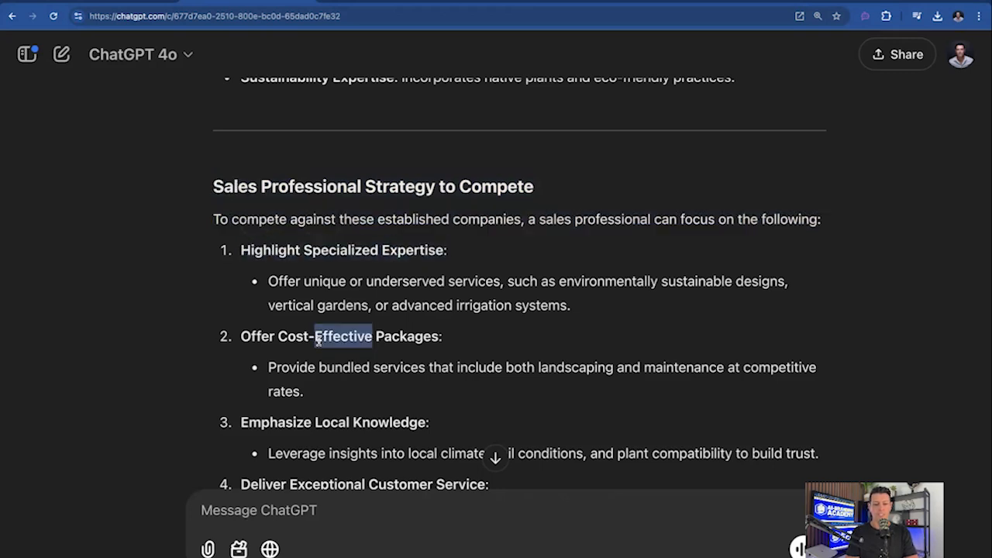
scroll("down", 3)
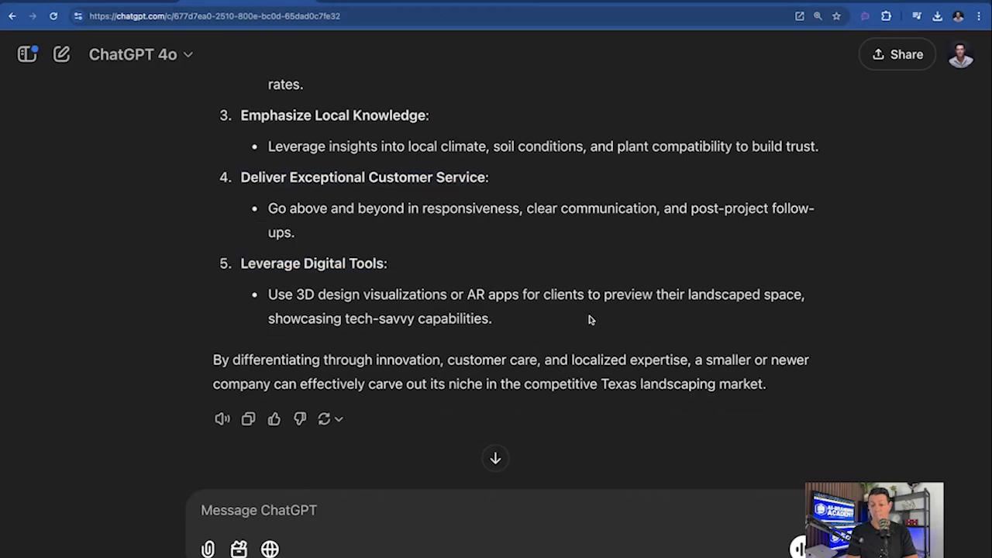
scroll("down", 3)
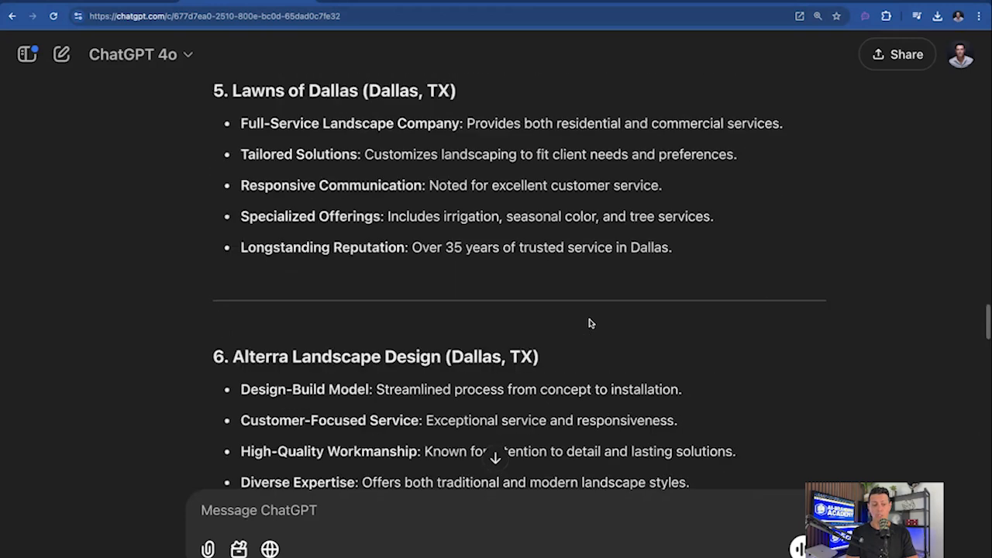
scroll("up", 3)
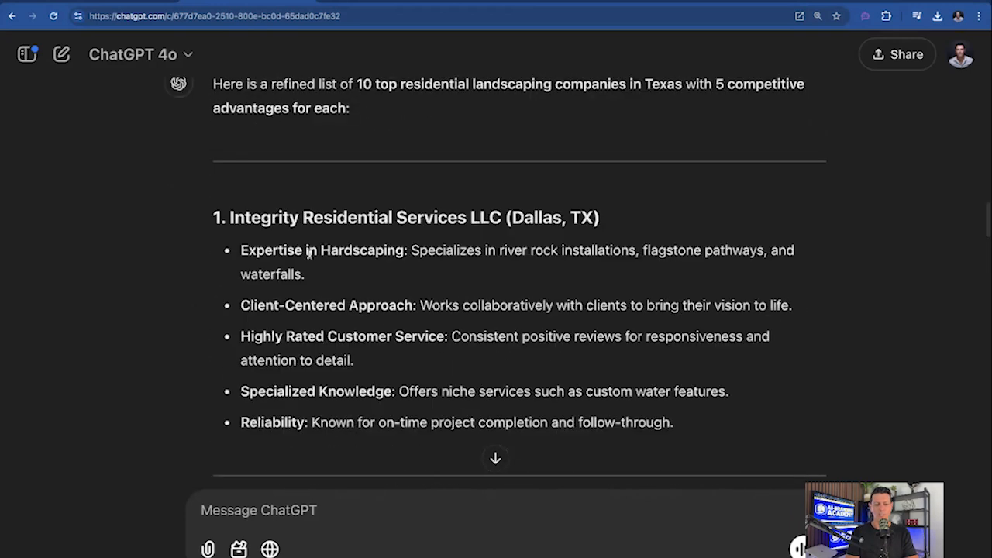
scroll("down", 3)
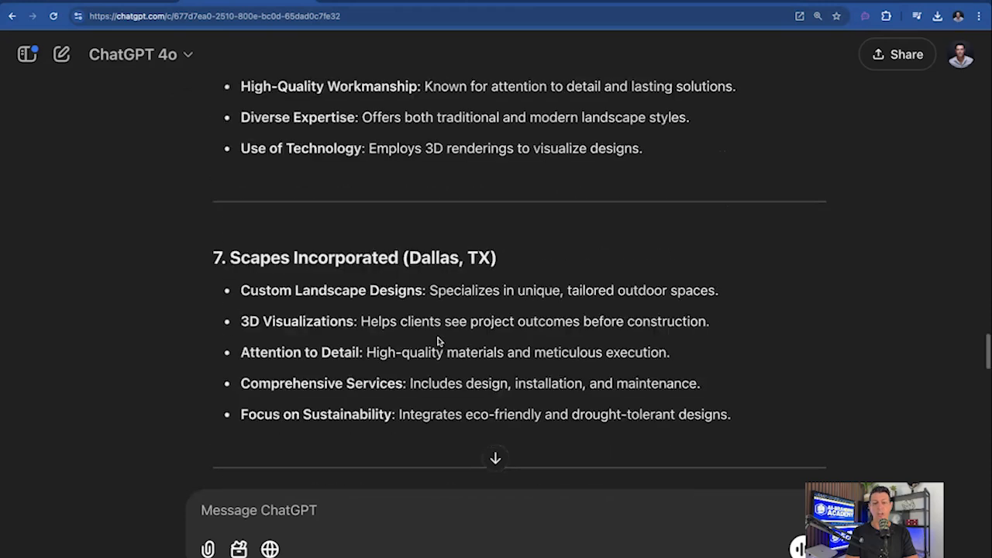
- Send the question 'what are 3 top commonalities between the competitors', correcting a typo
scroll("down", 3)
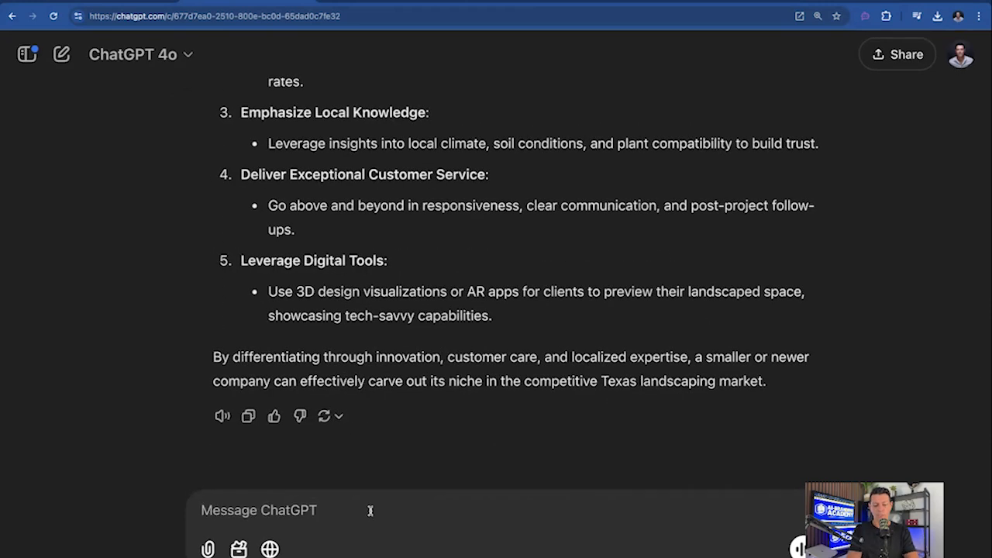
type("what are t")
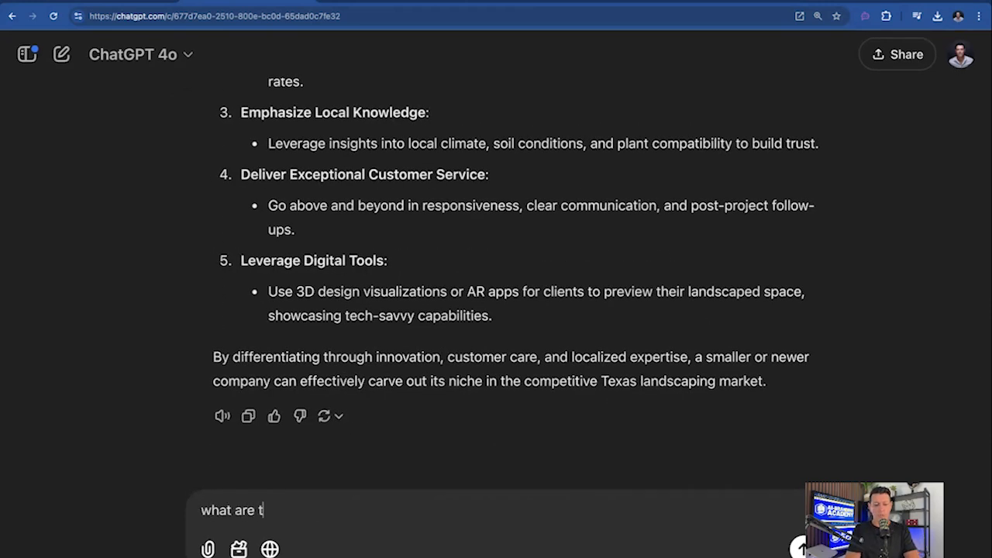
key("Backspace")
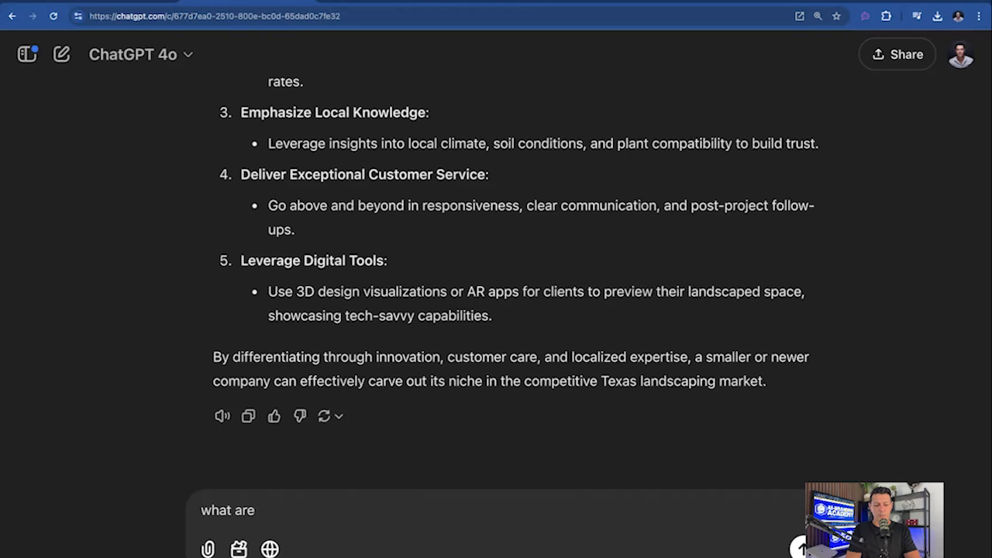
type("3 top commonal")
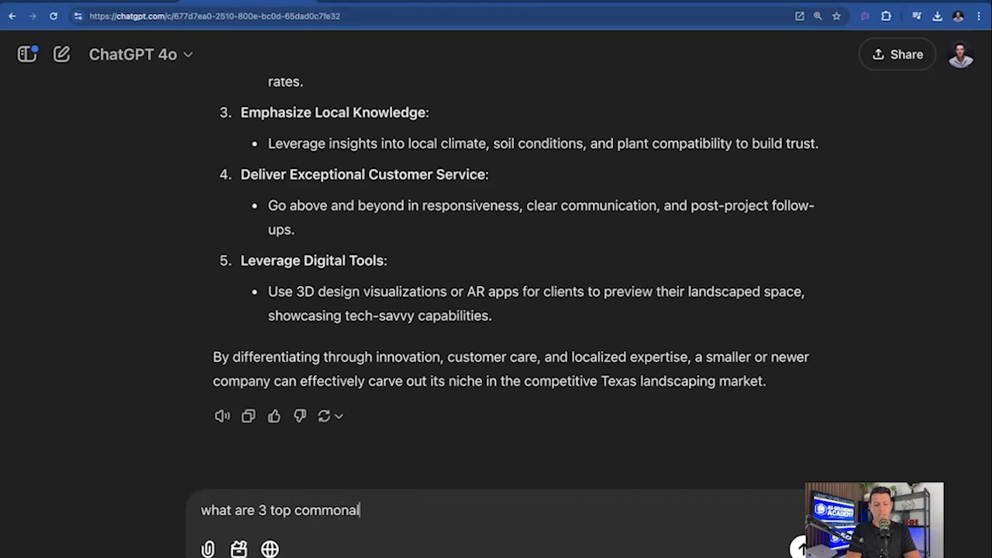
type("ities")
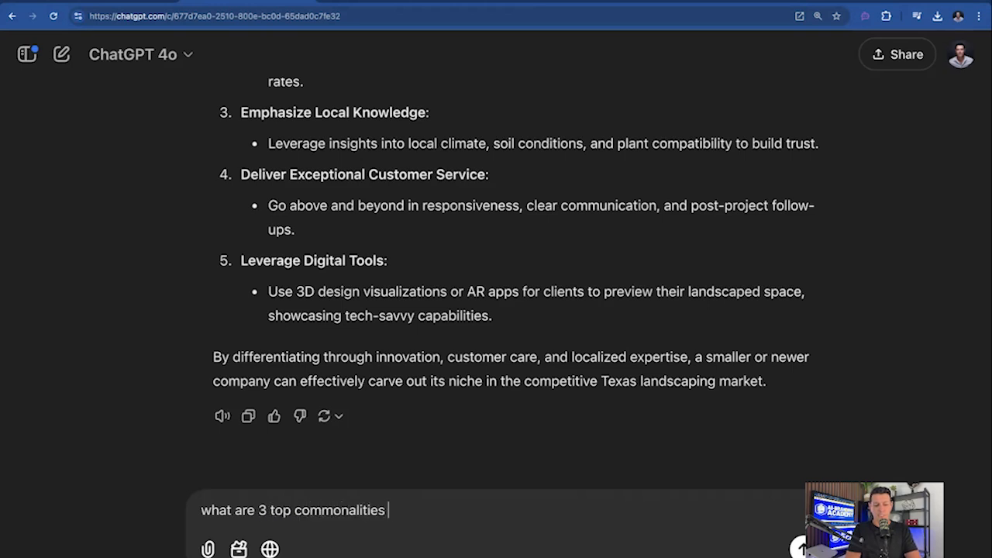
type("between the com")
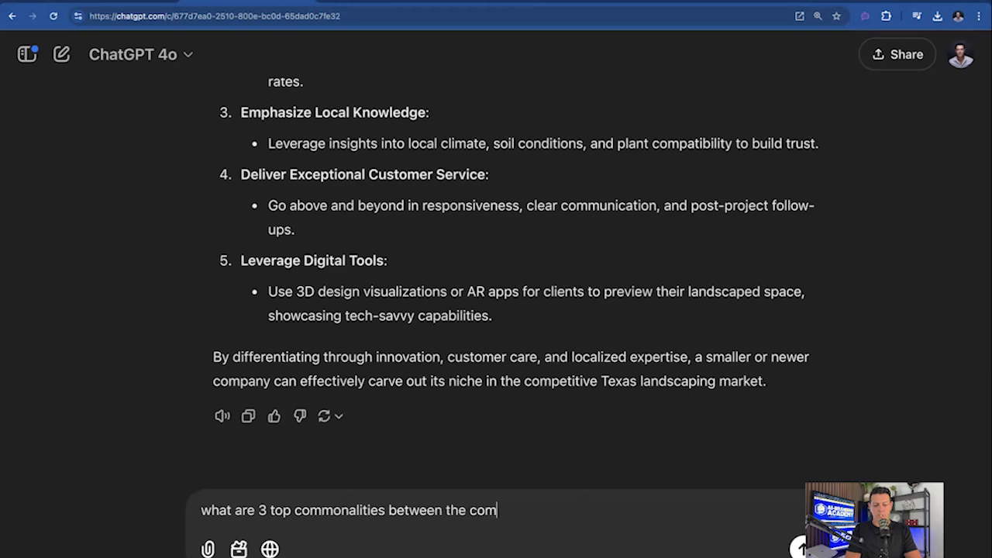
key("Return")
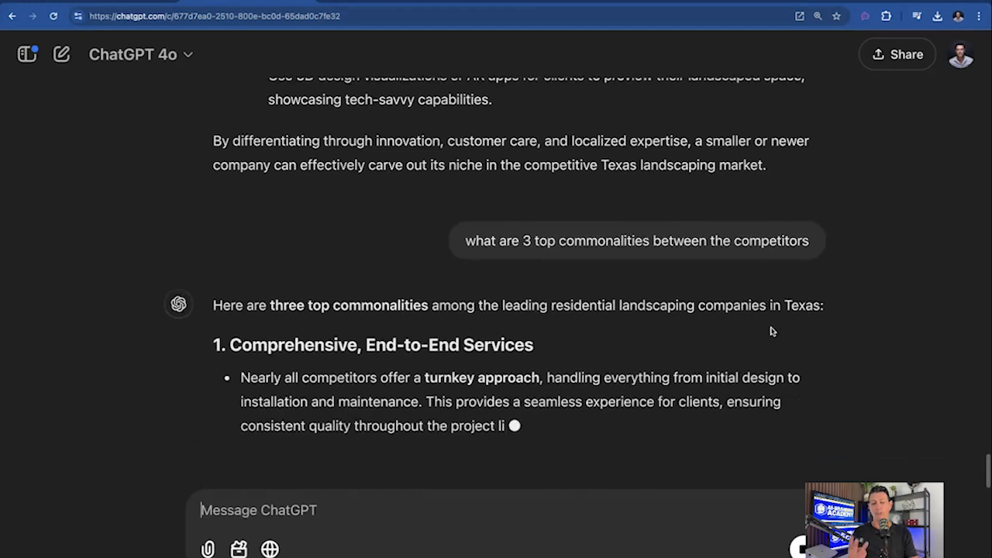
scroll("down", 3)
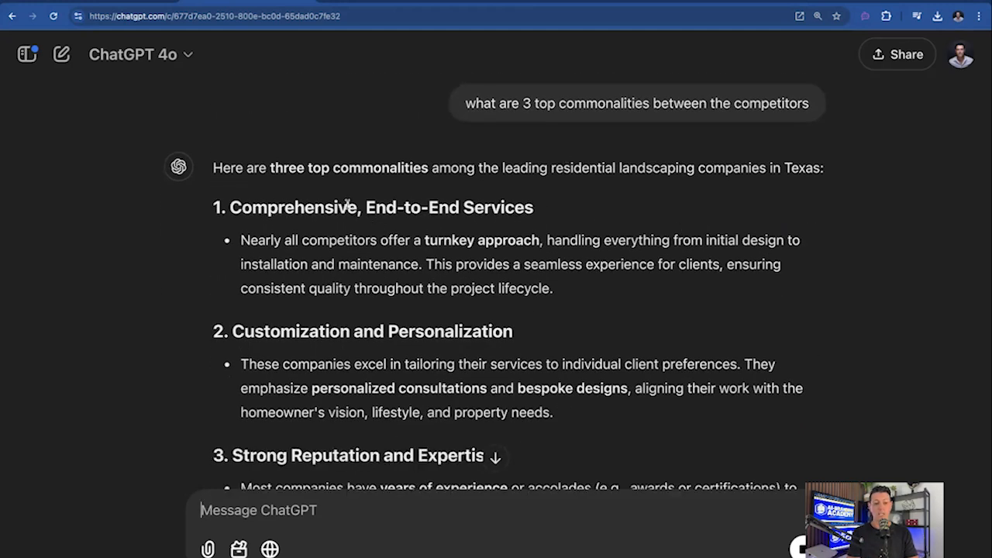
double_click(373, 207)
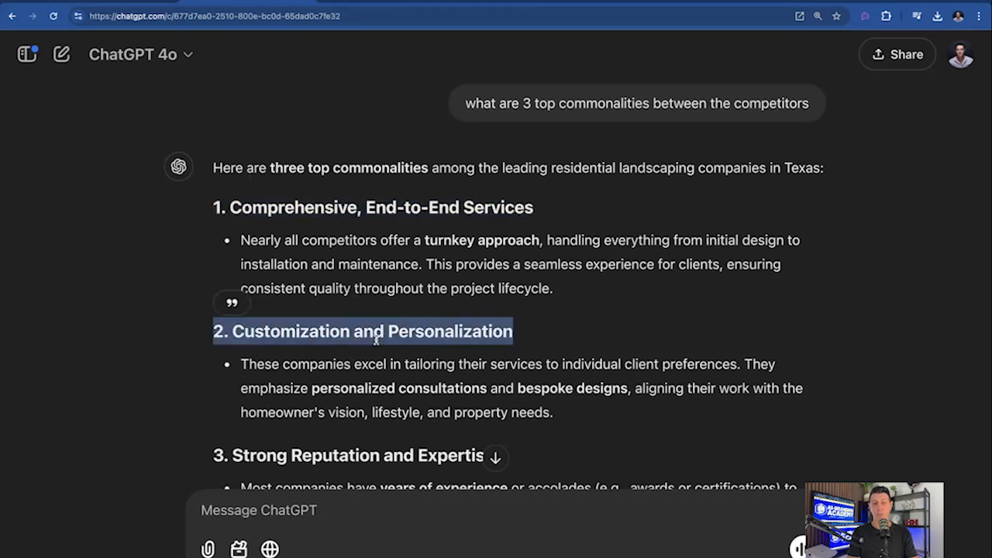
scroll("down", 3)
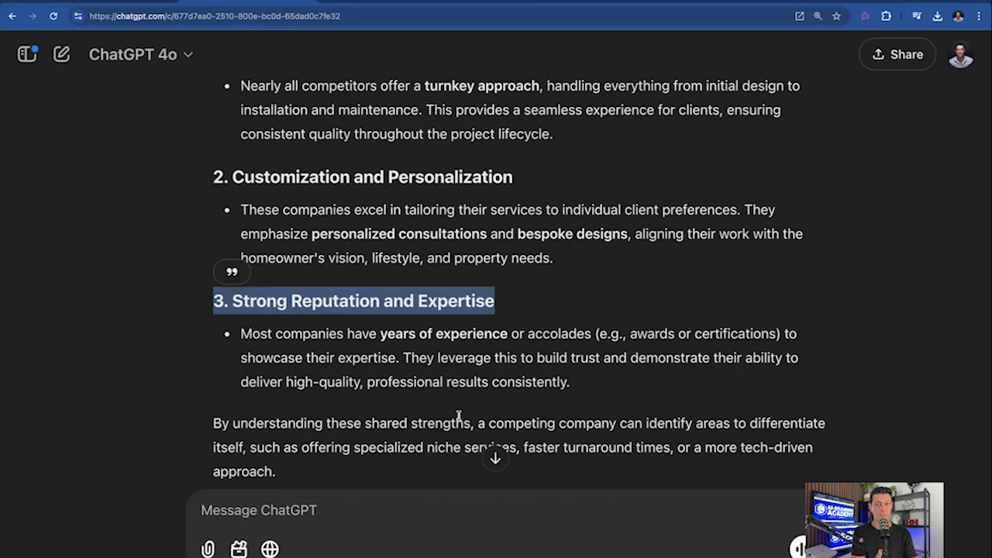
scroll("up", 3)
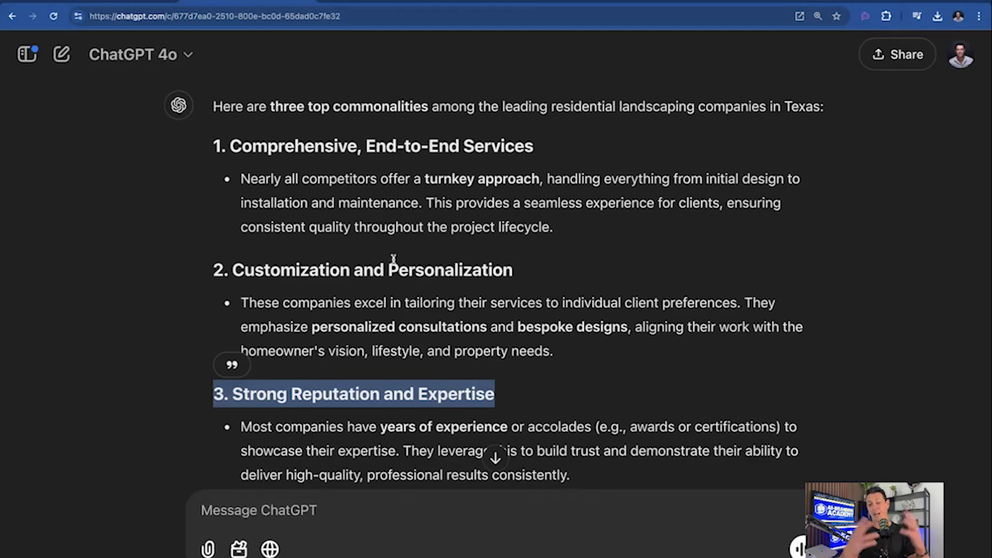
scroll("down", 3)
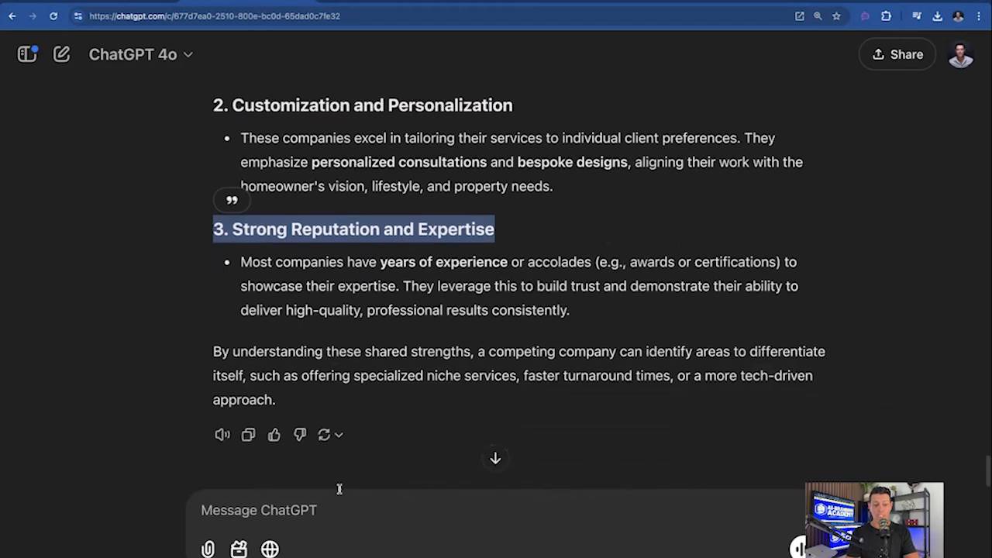
- Send 'my company has all three of those, please create an offer and pitch…' and scroll the reply
type("my company")
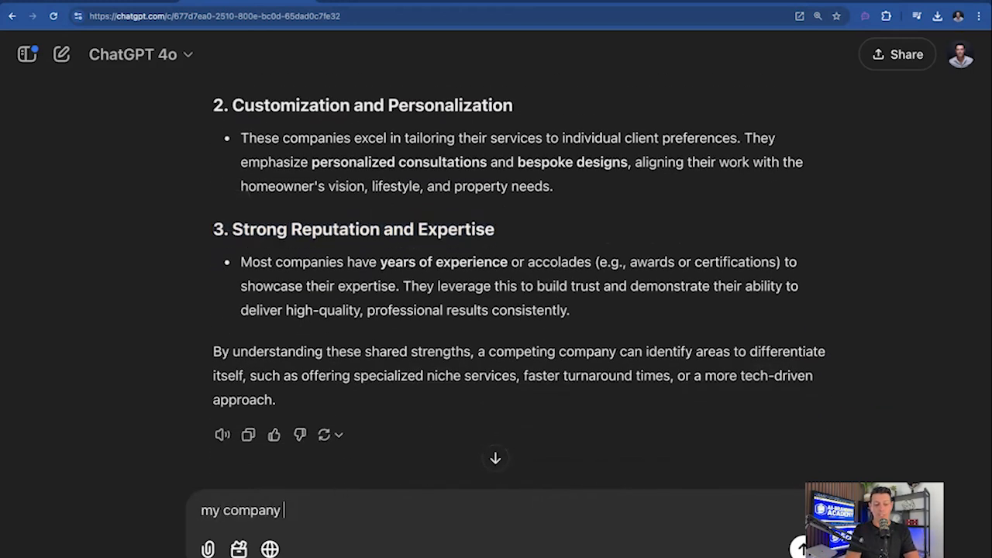
type("has all three of")
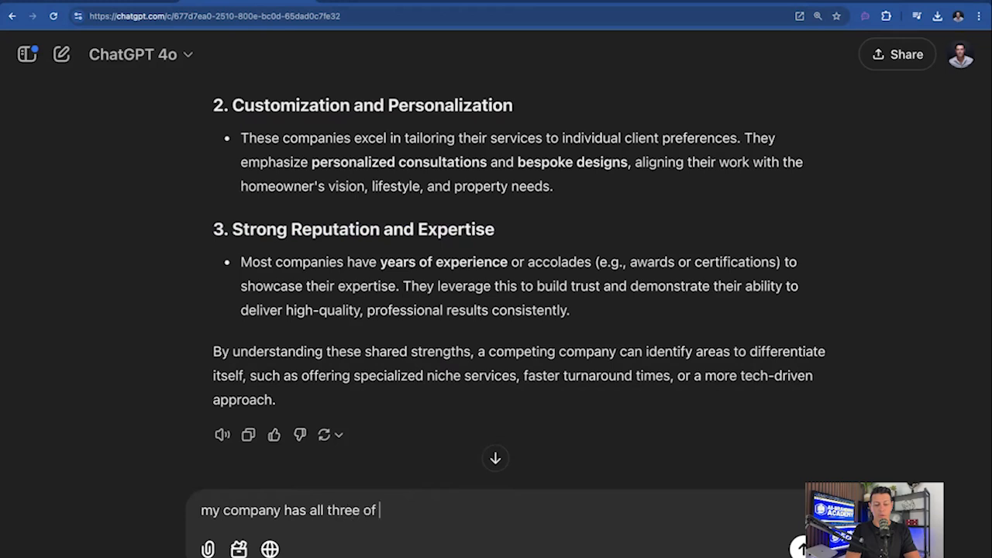
type("those, please cre")
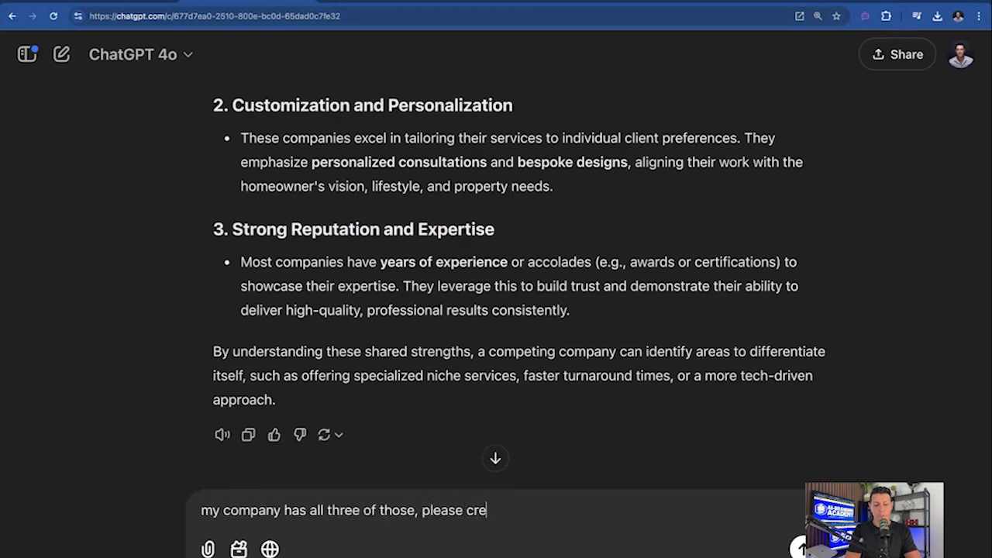
type("ate an offer and")
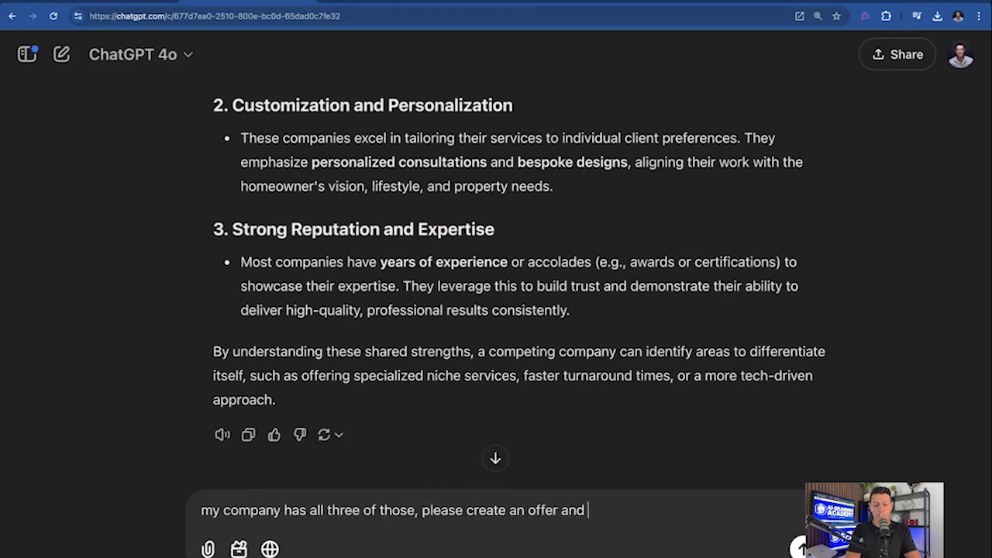
type("pitch to")
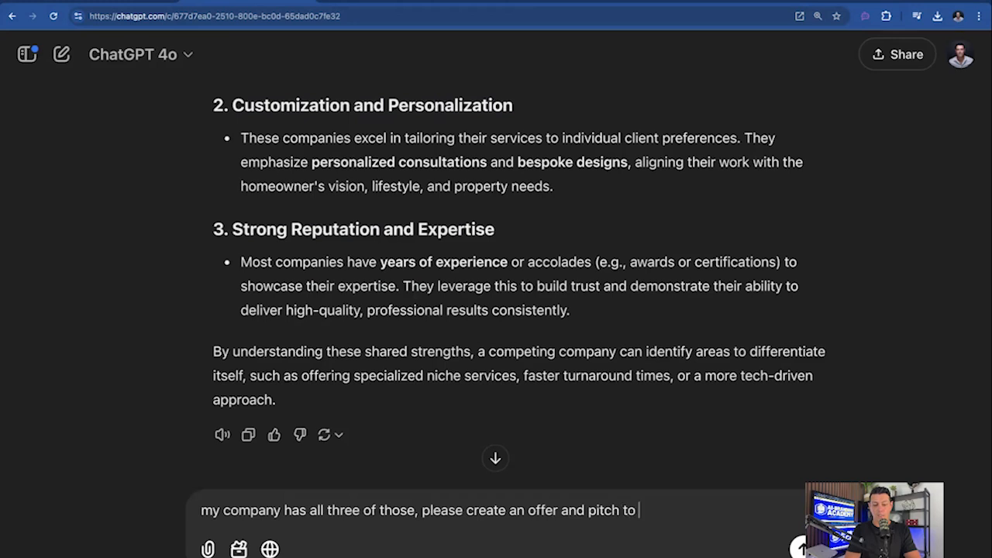
type("sell to the customer")
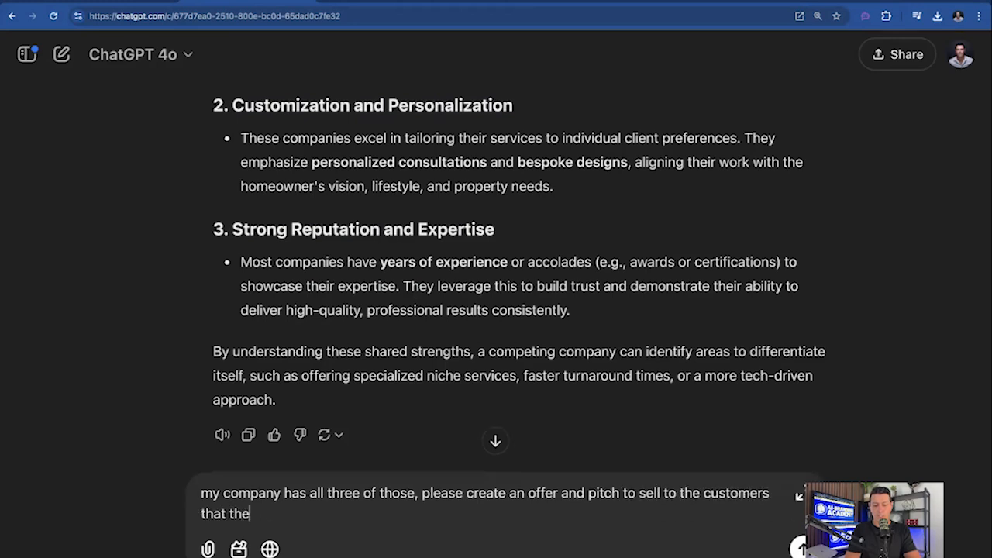
type("se vendors")
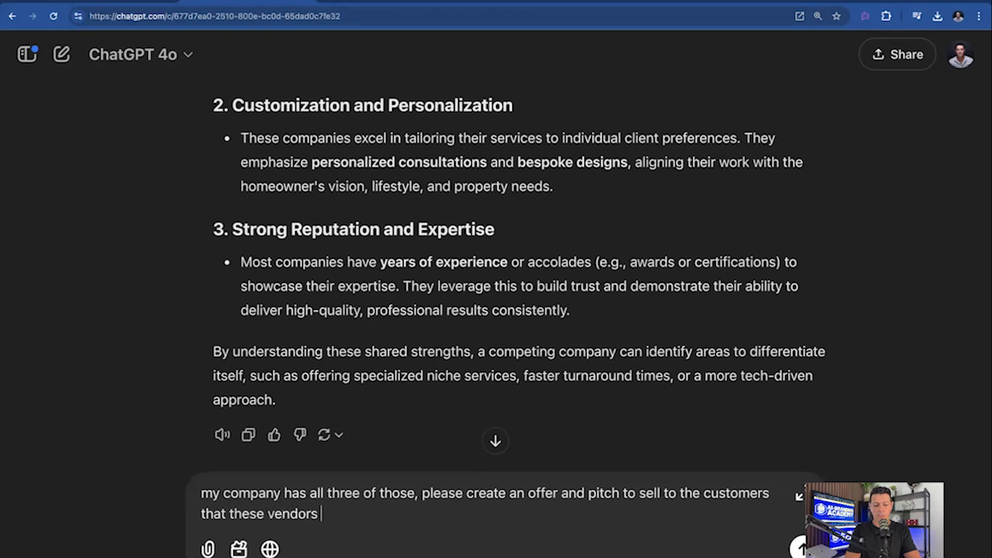
key("Return")
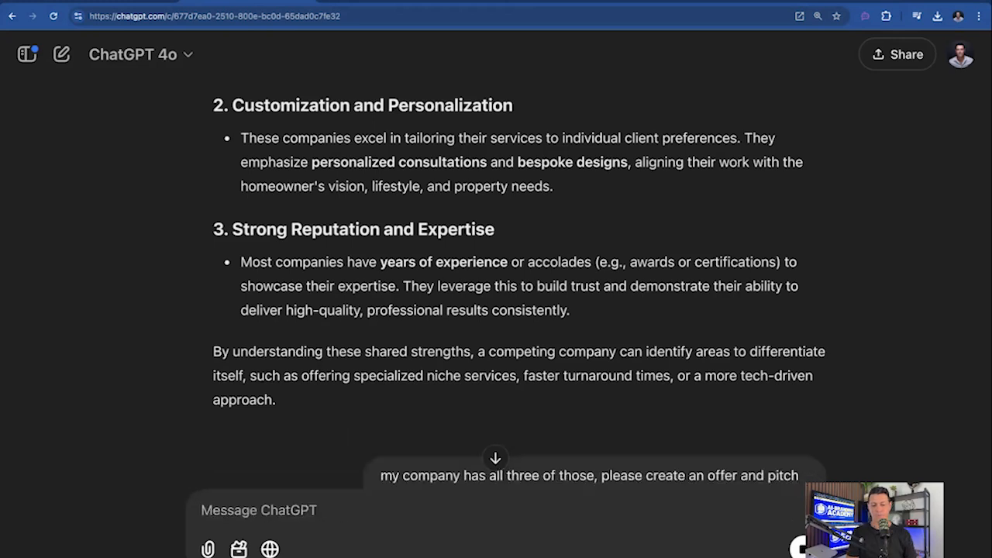
scroll("down", 3)
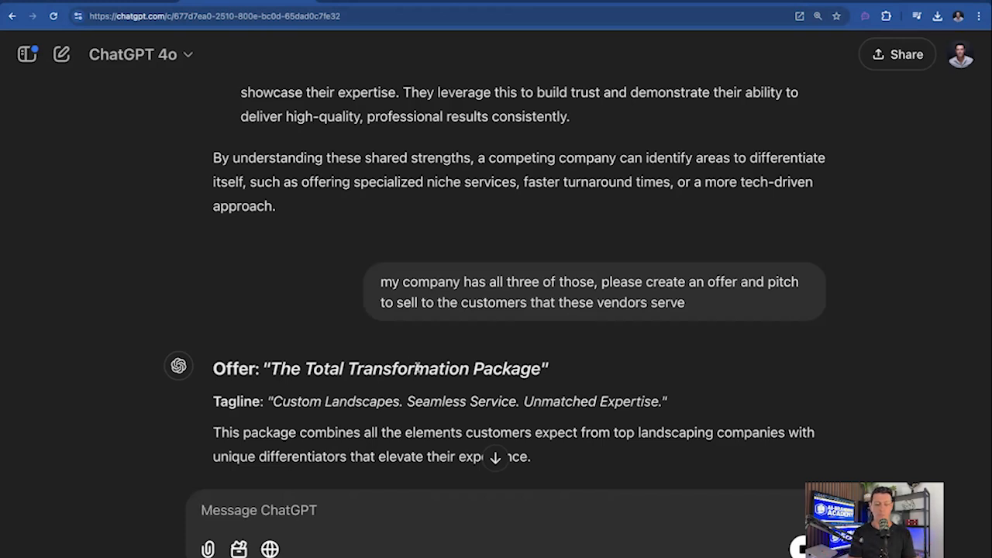
scroll("down", 3)
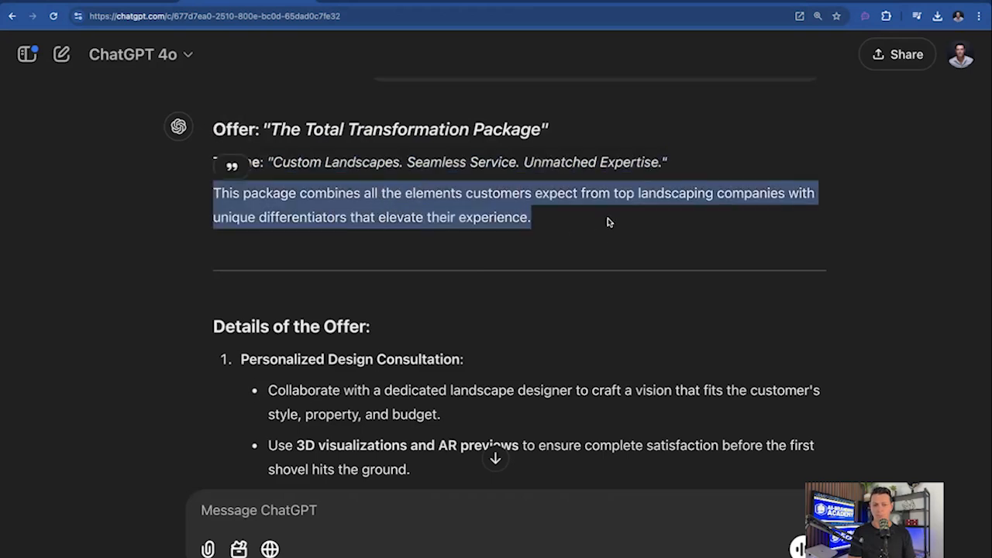
mouse_move(311, 247)
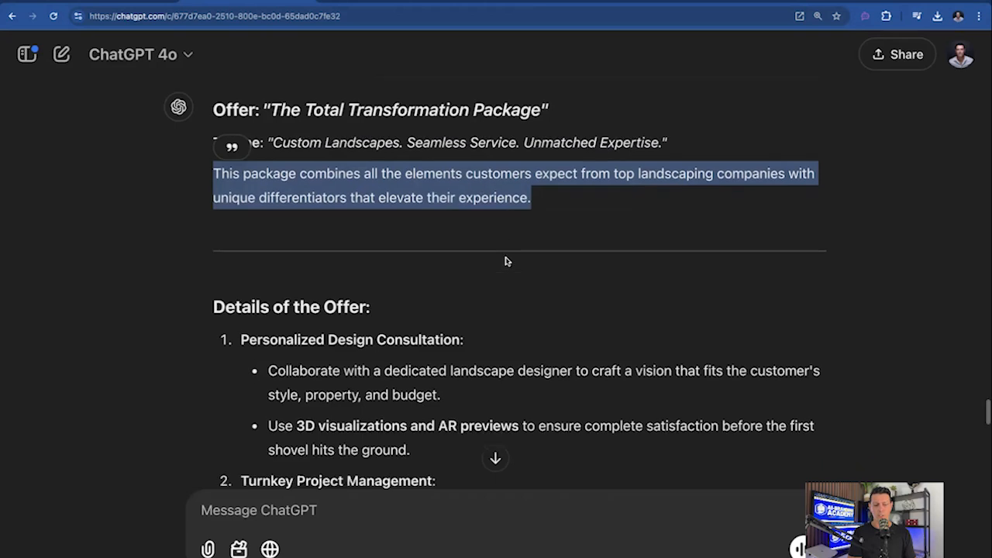
scroll("down", 3)
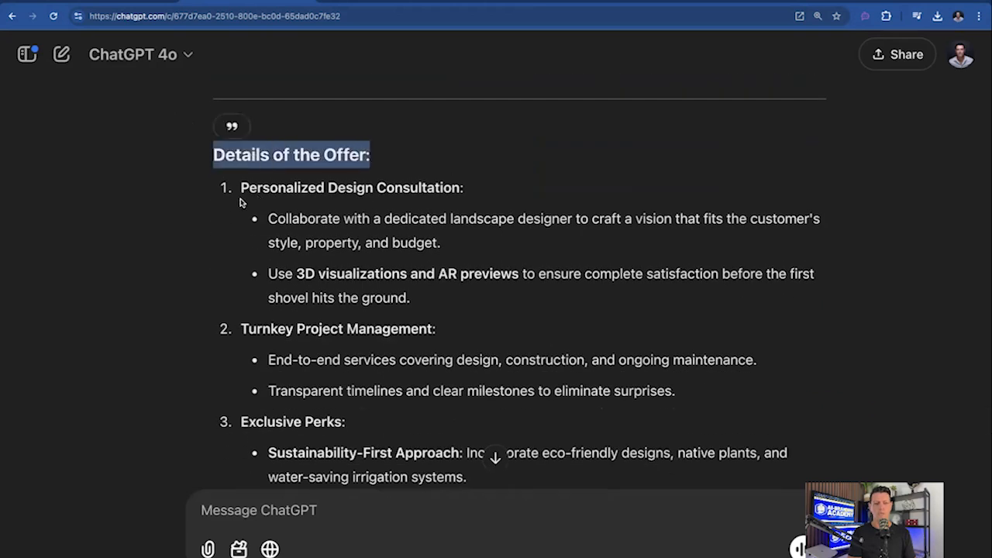
scroll("down", 3)
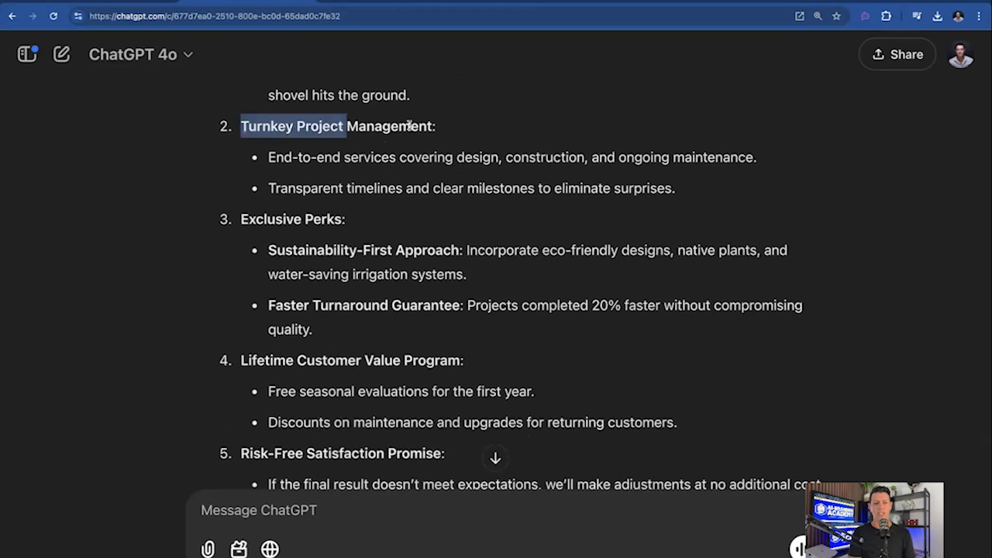
double_click(293, 219)
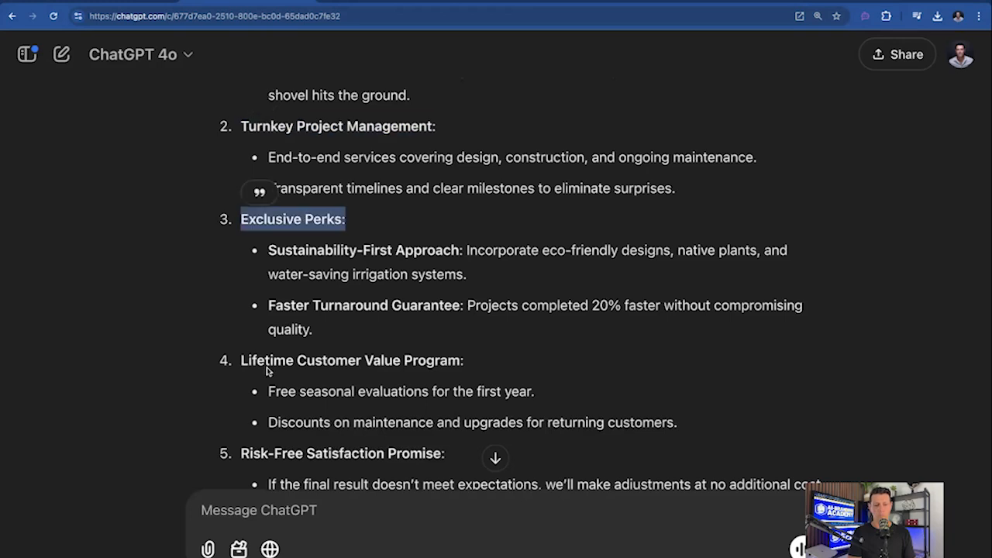
scroll("down", 3)
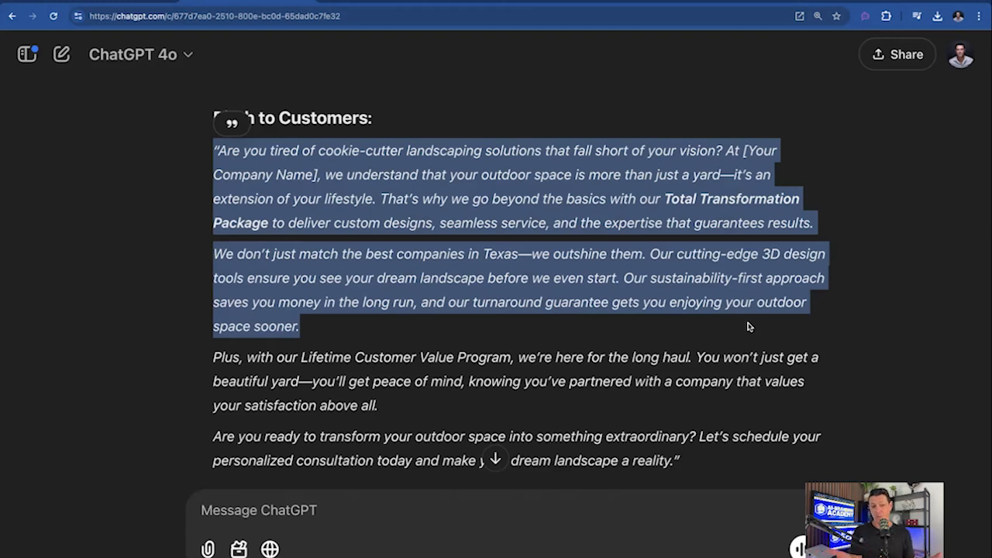
mouse_move(686, 314)
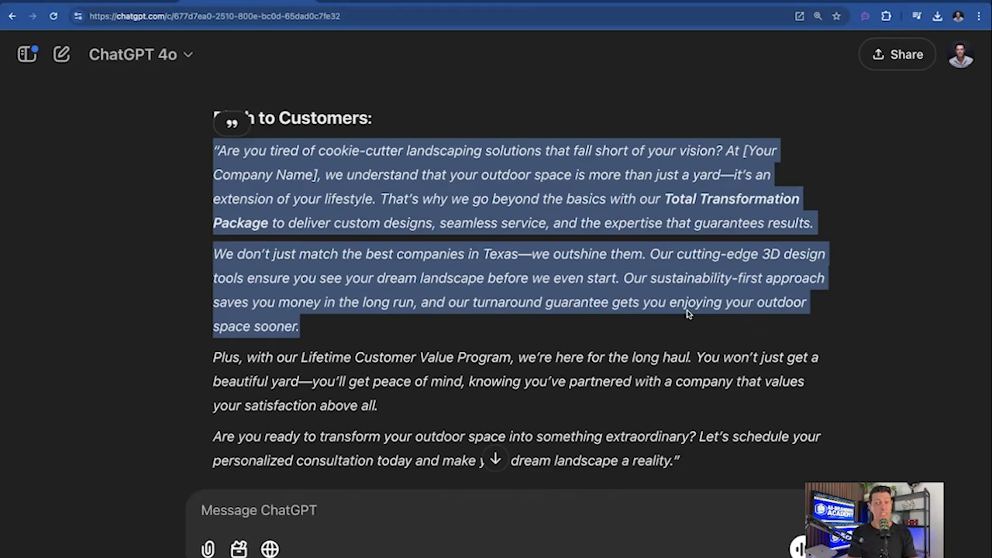
scroll("down", 3)
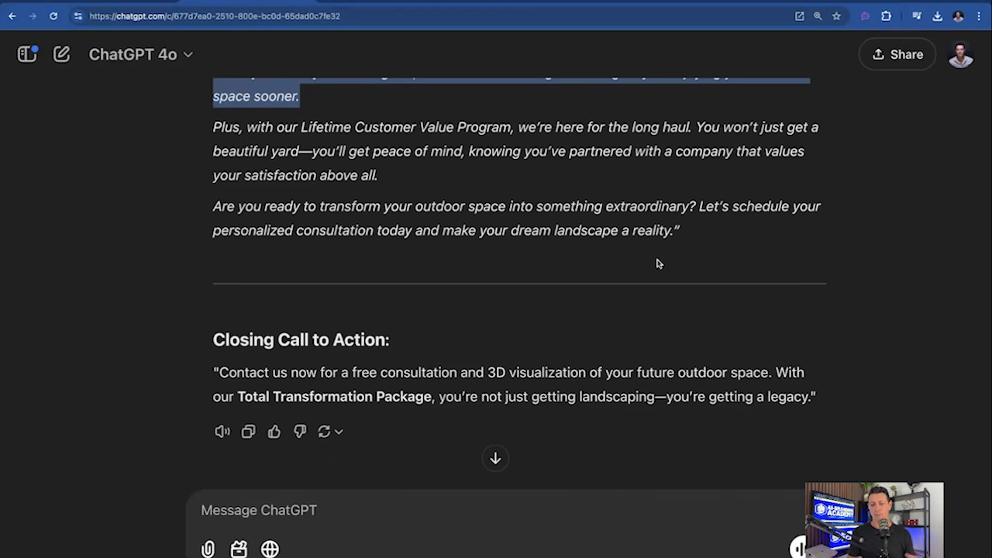
mouse_move(583, 281)
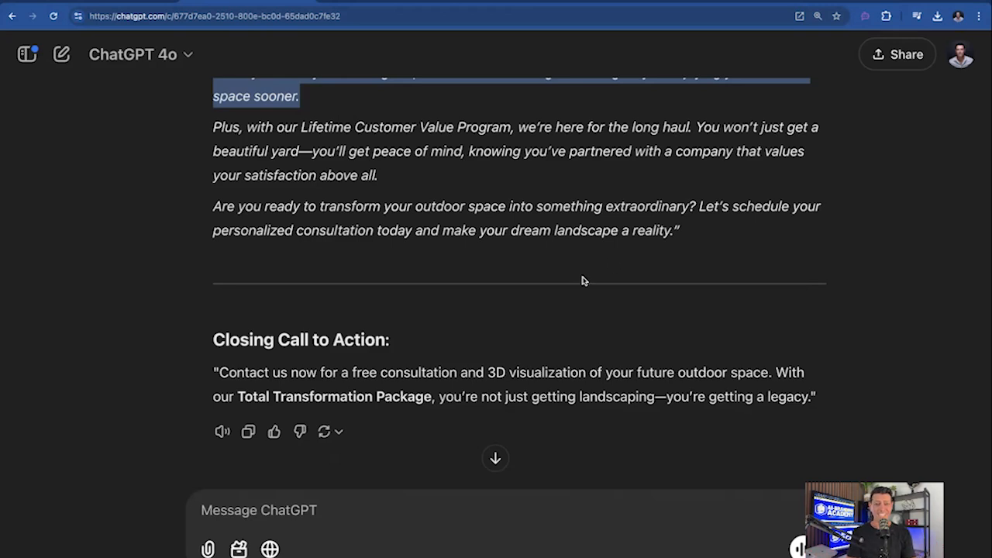
scroll("up", 3)
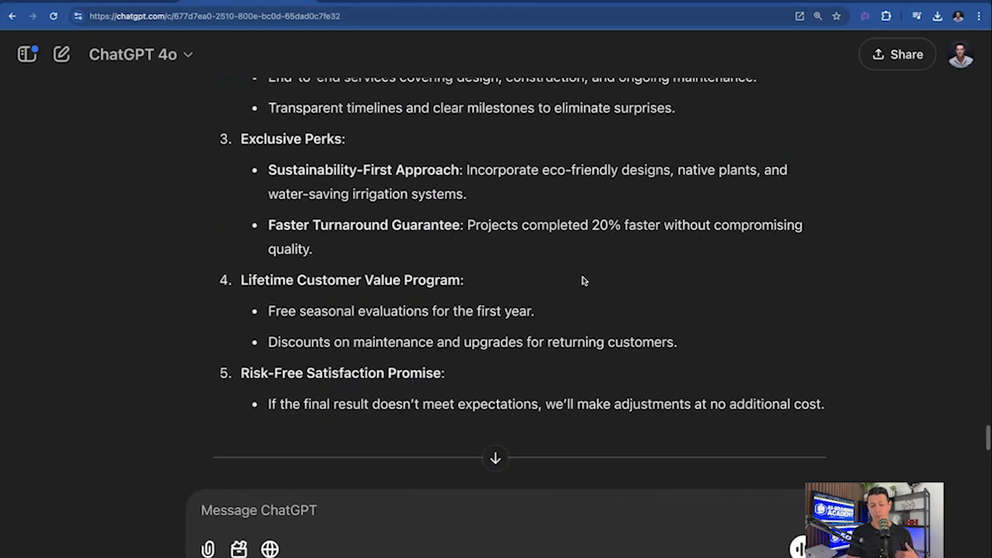
scroll("up", 3)
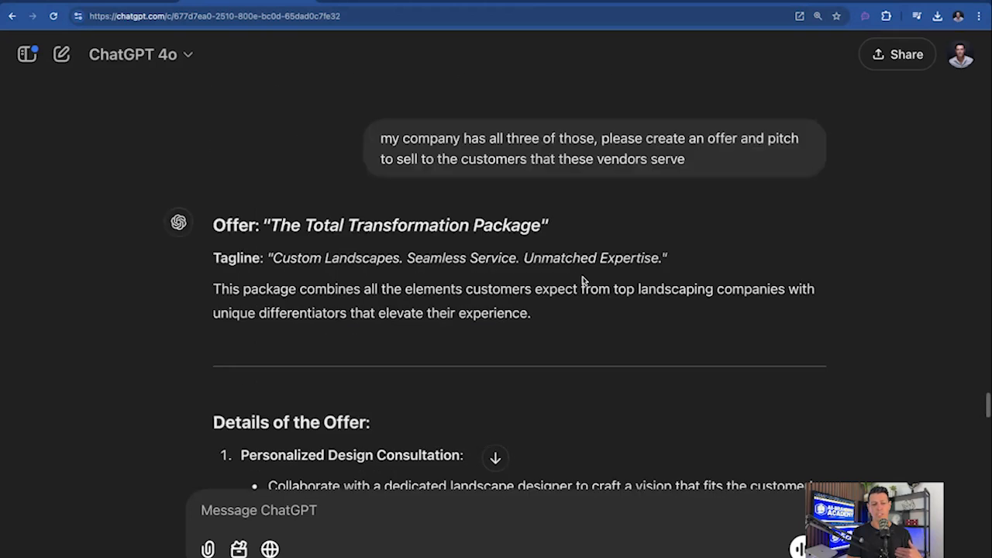
scroll("up", 3)
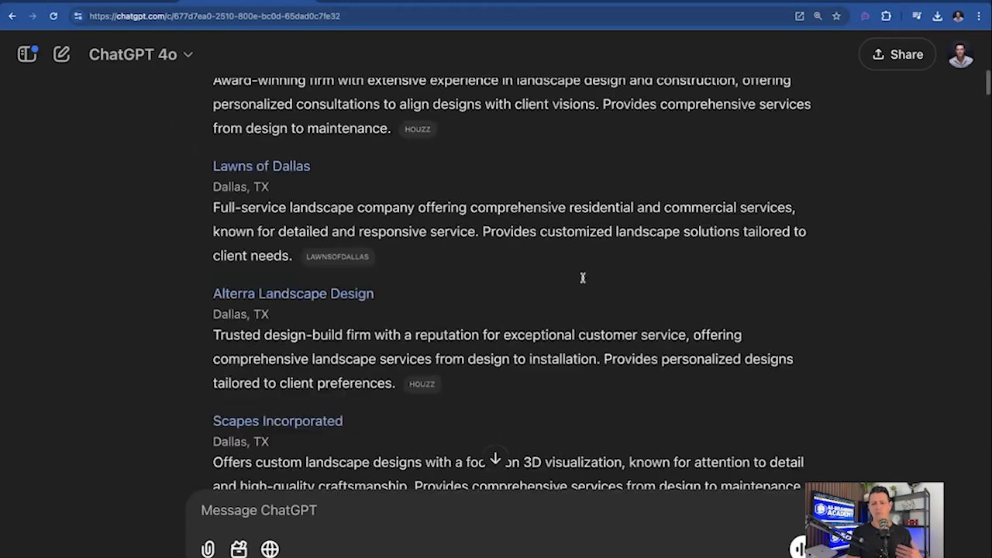
scroll("up", 3)
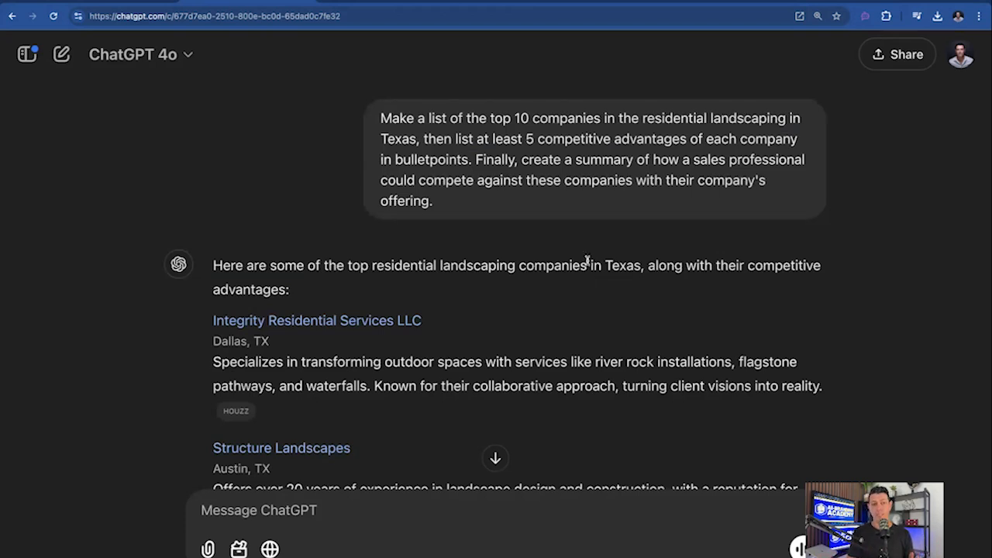
mouse_move(853, 130)
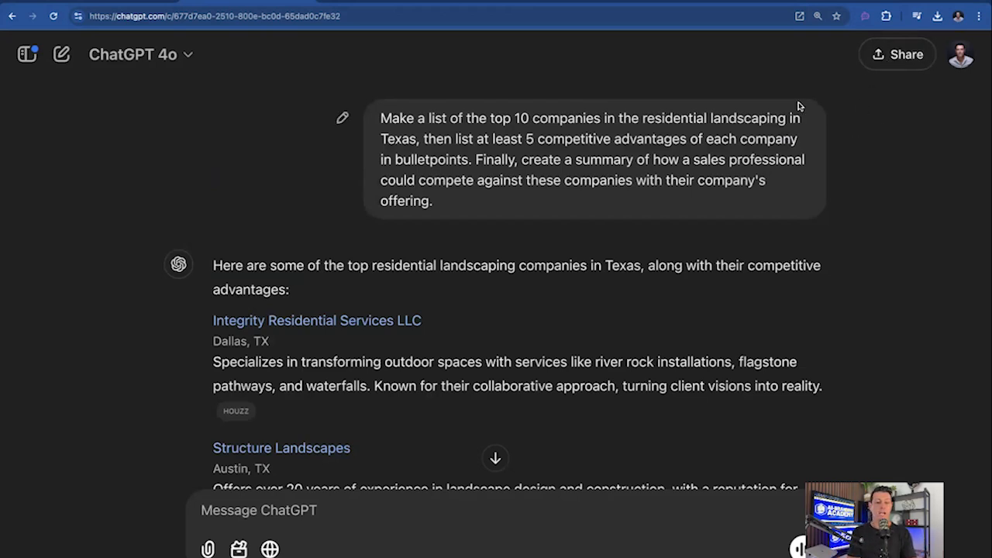
mouse_move(545, 324)
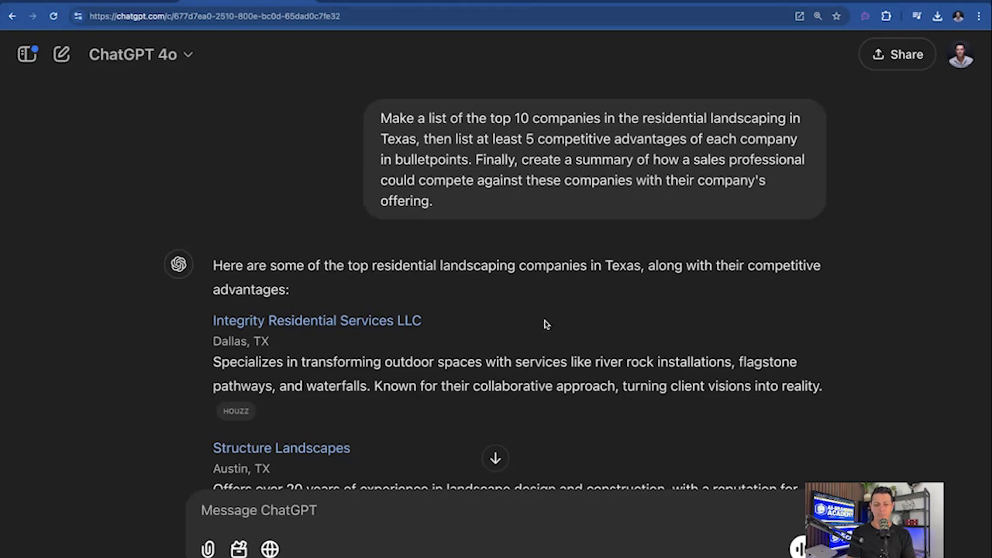